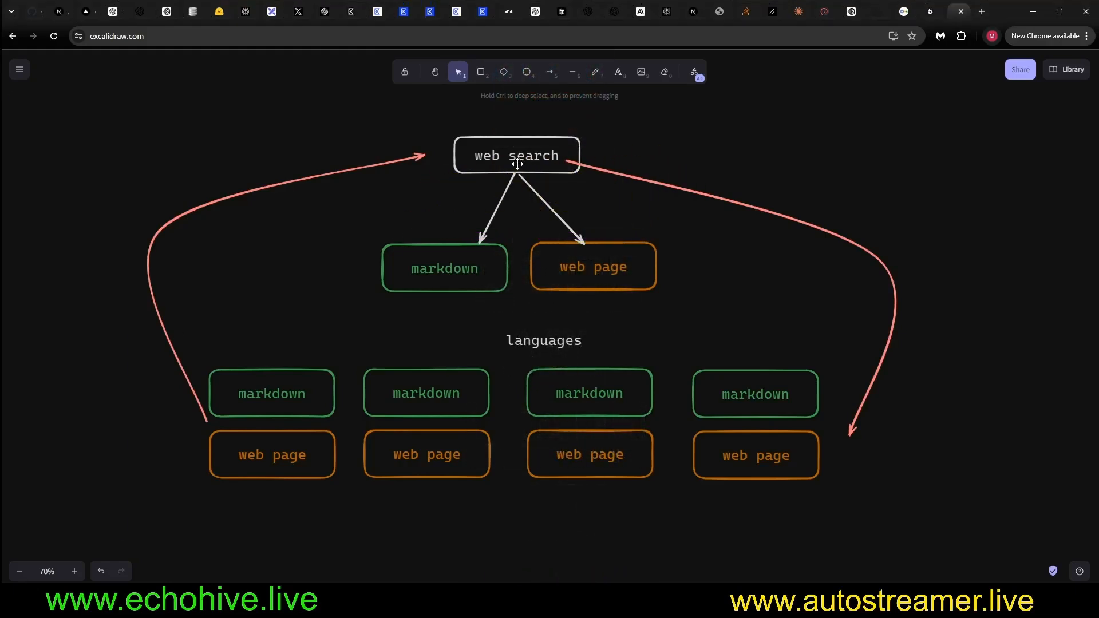
# Review the diagram's web search, markdown and web page boxes.
pyautogui.click(516, 154)
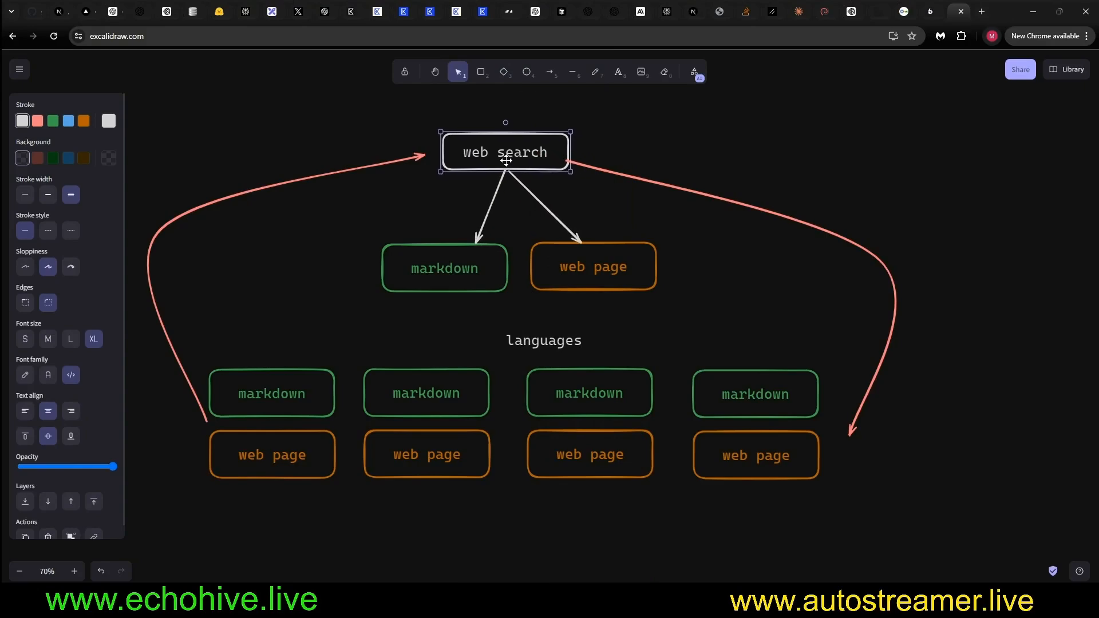
pyautogui.click(438, 270)
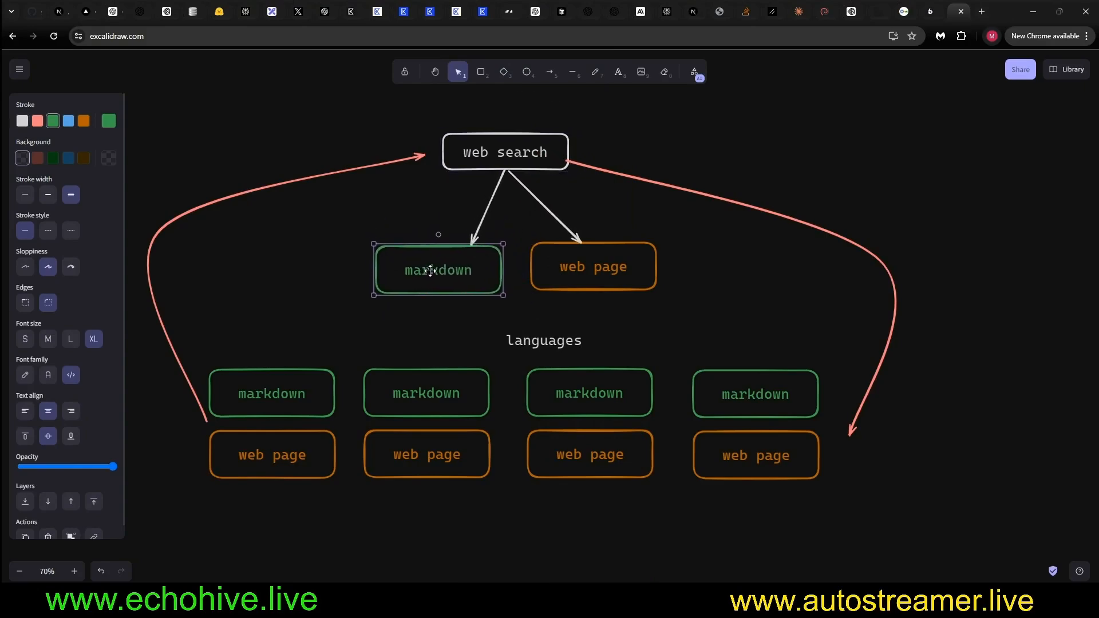
pyautogui.click(591, 266)
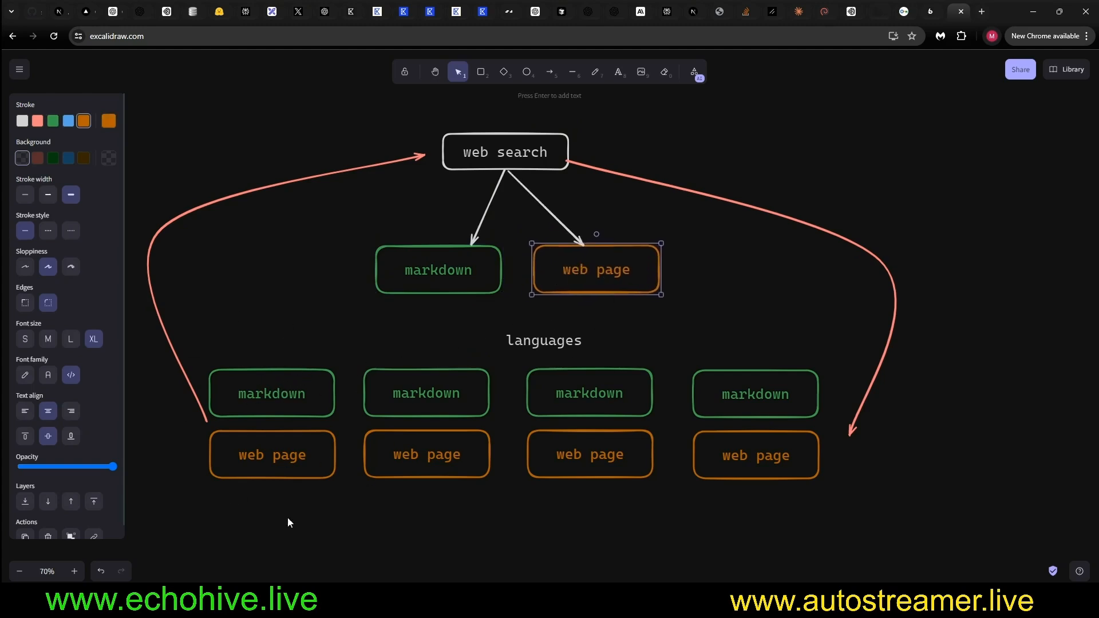
pyautogui.moveTo(725, 373)
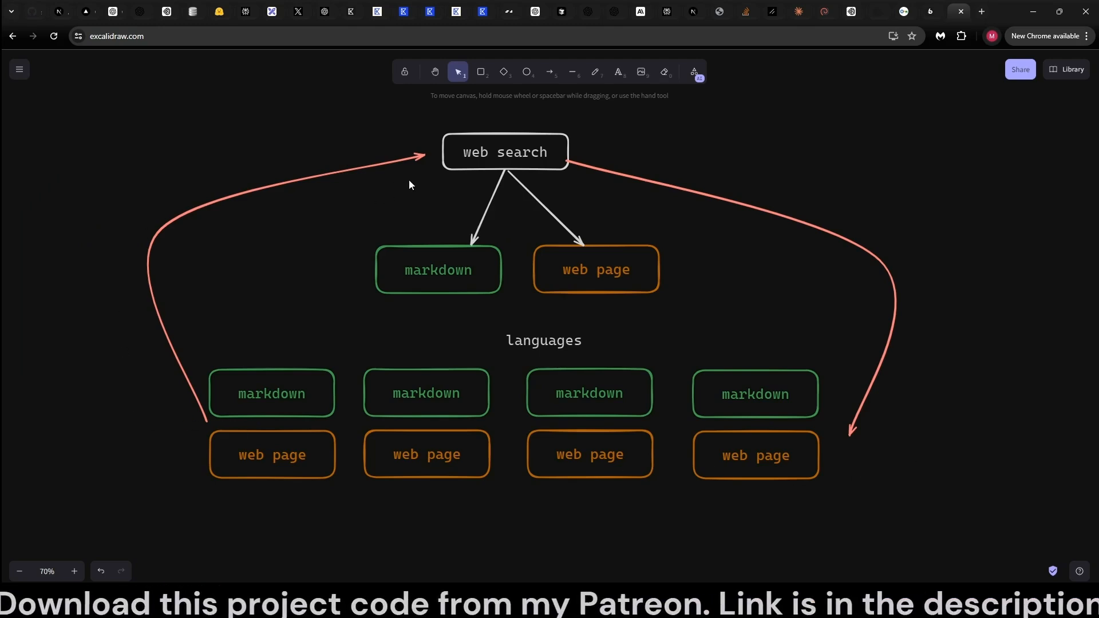
pyautogui.moveTo(370, 211)
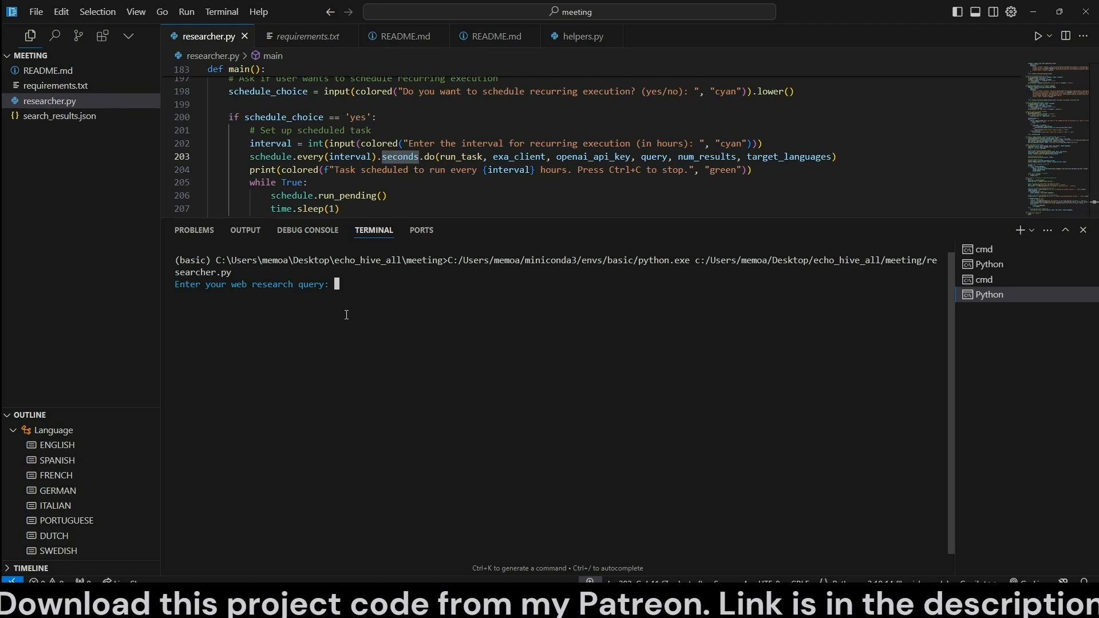
pyautogui.moveTo(357, 325)
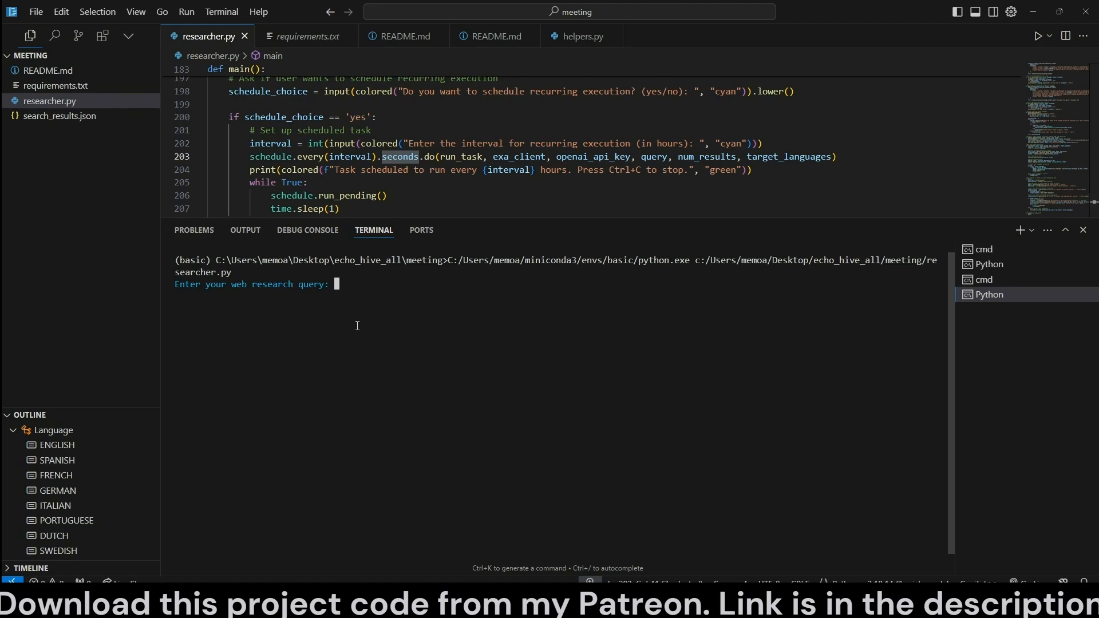
# Answer the prompts: query 'latest llm news', 5 results, yes, languages Spanish and French, done.
pyautogui.write('latest llm news')
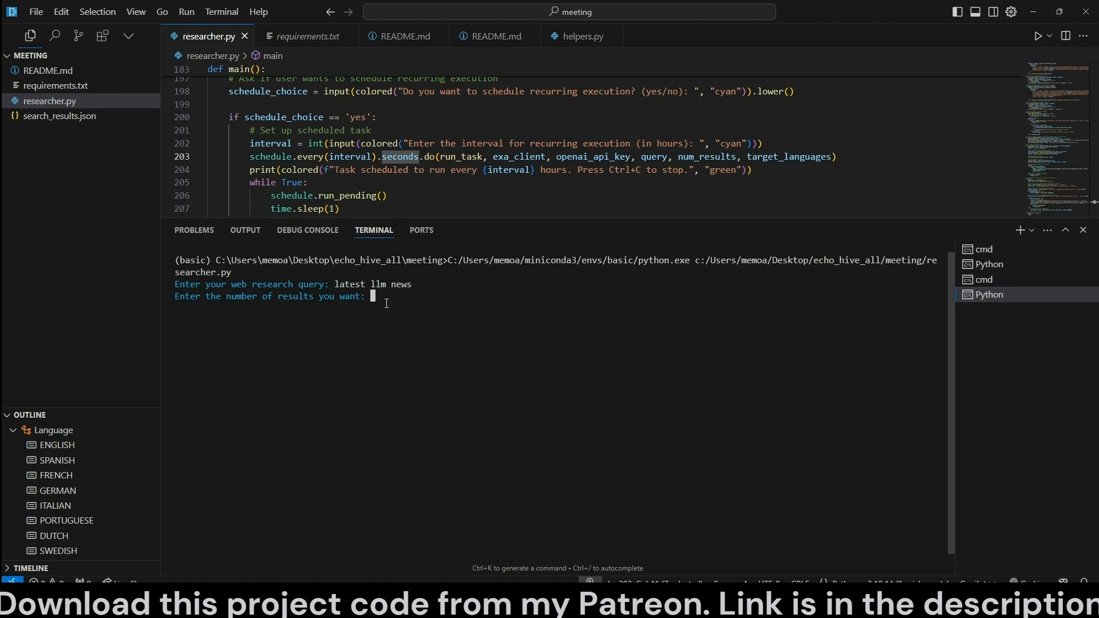
pyautogui.write('5')
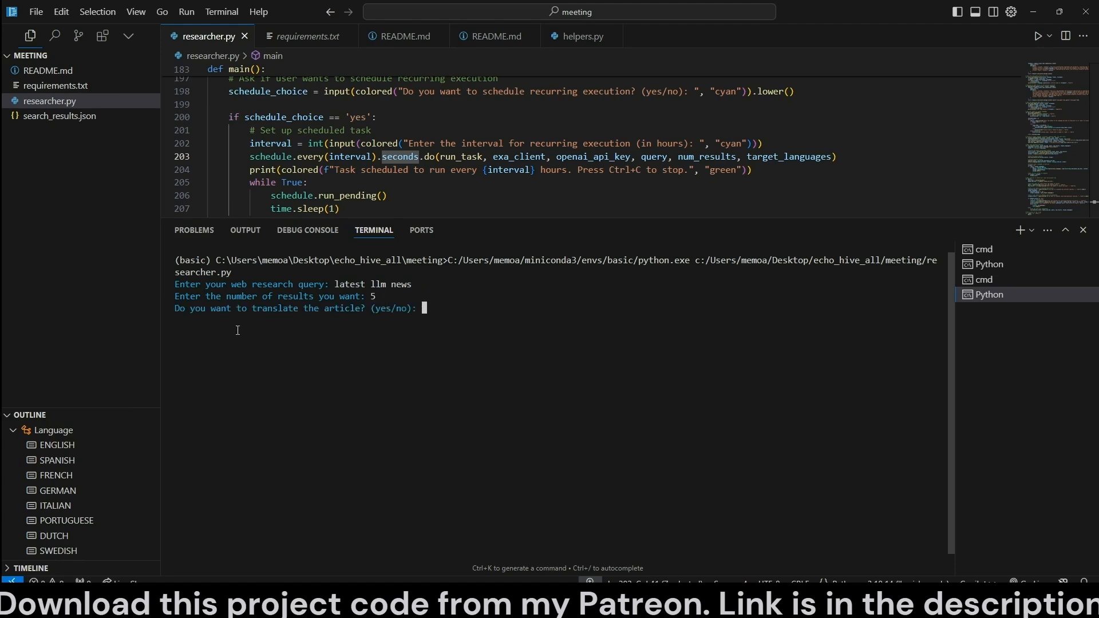
pyautogui.write('yes')
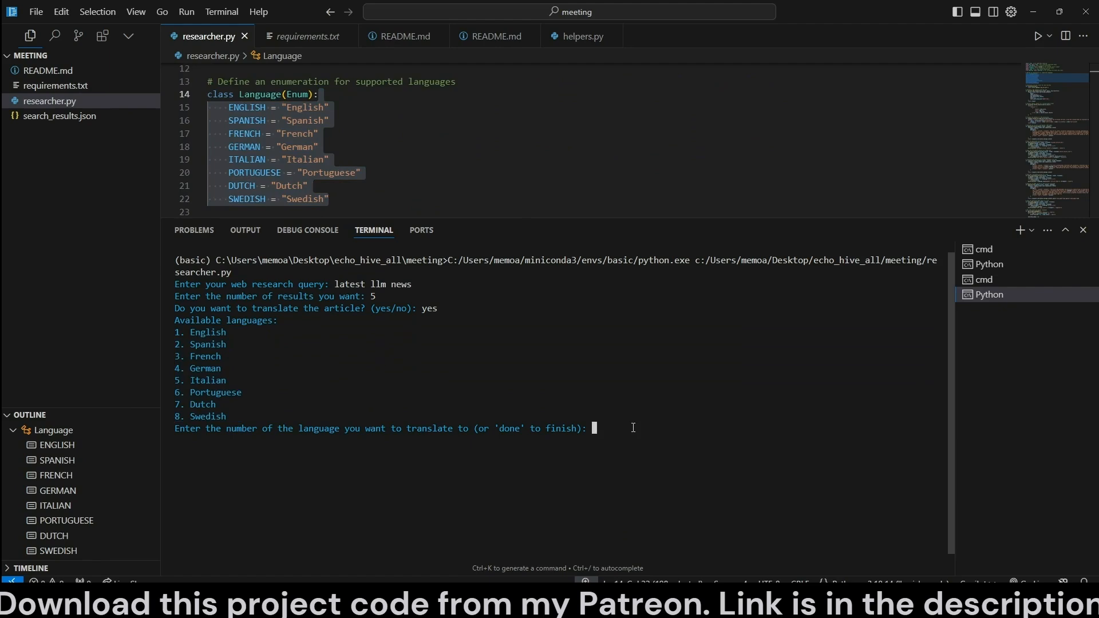
pyautogui.write('3')
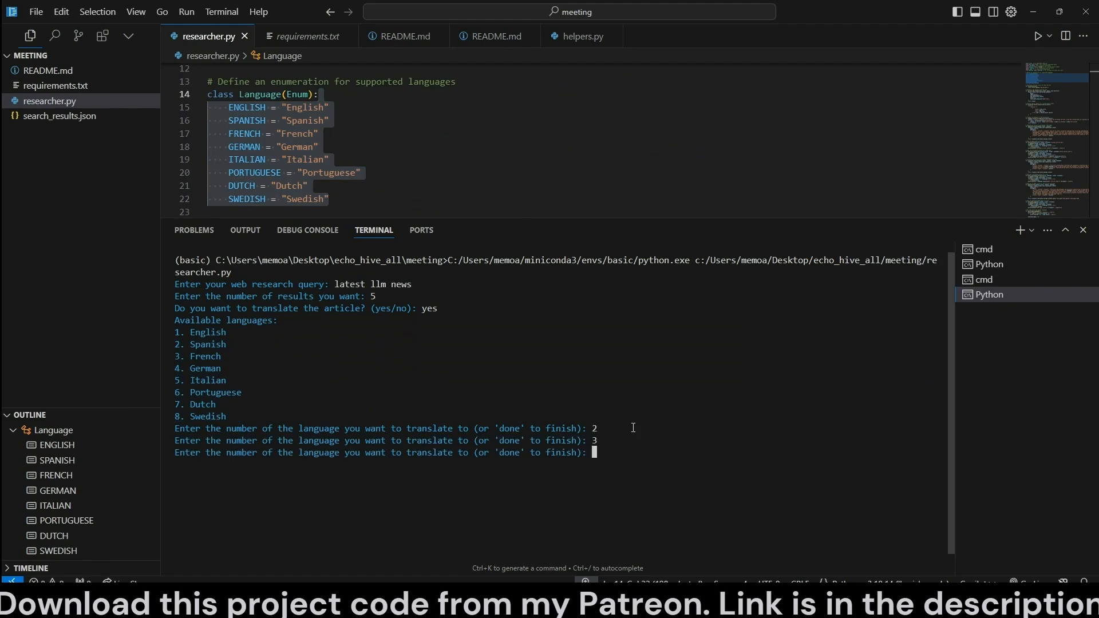
pyautogui.write('done')
pyautogui.write('yes')
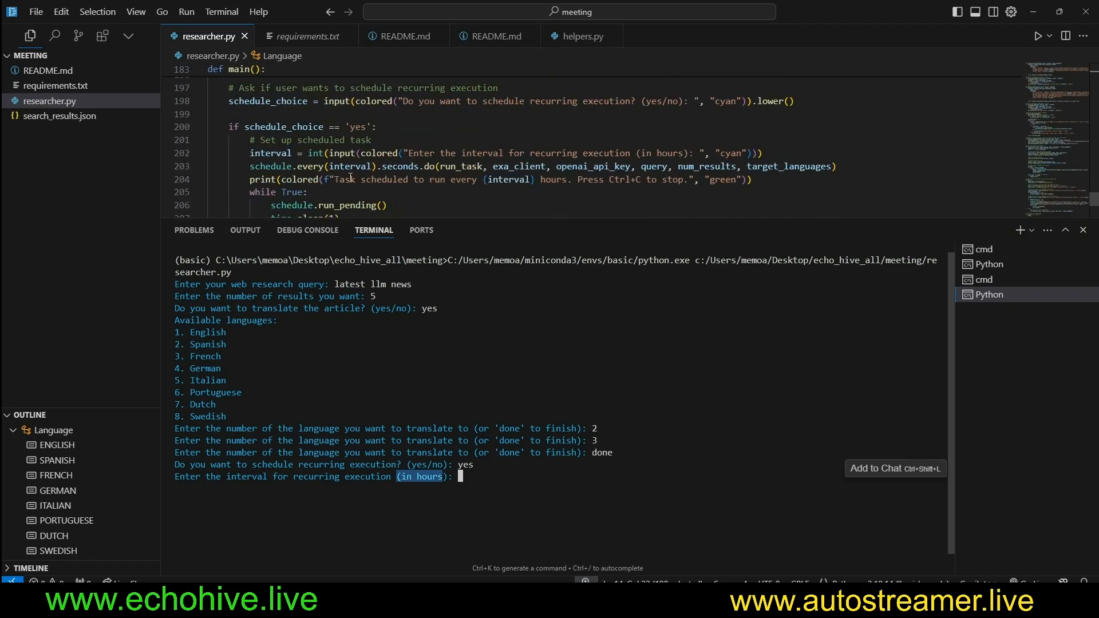
# Schedule recurring execution every 30 hours.
pyautogui.doubleClick(404, 131)
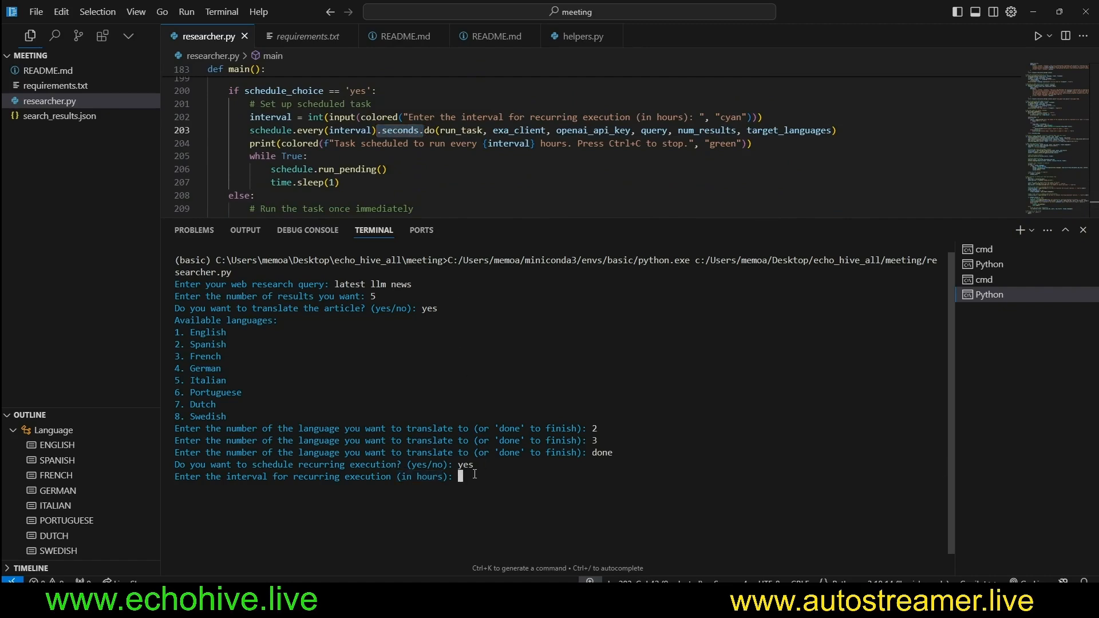
pyautogui.write('30')
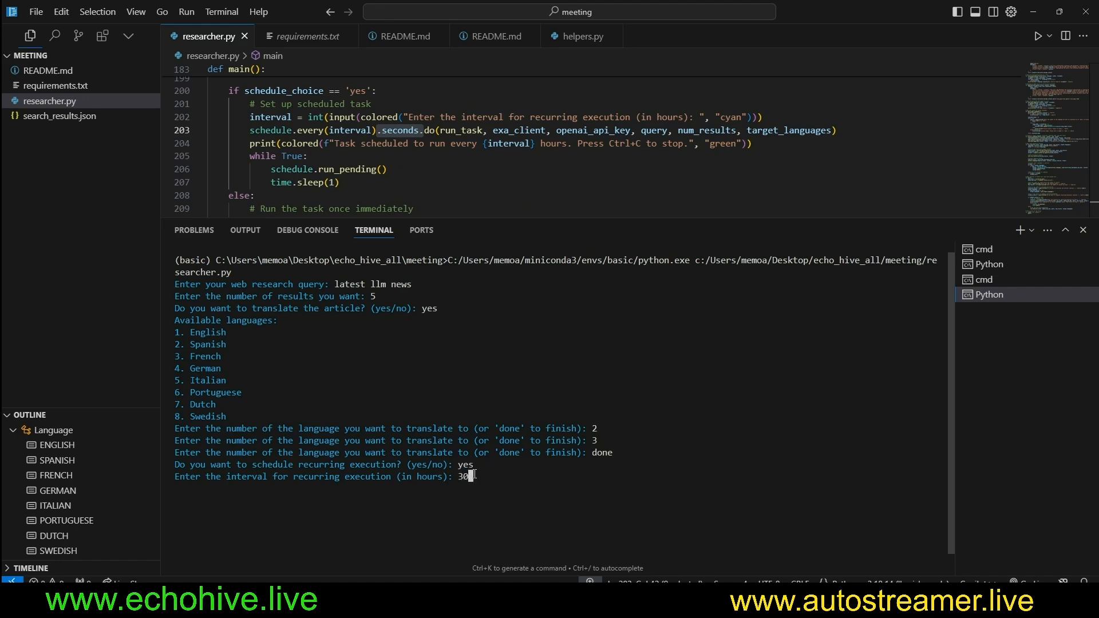
pyautogui.press('enter')
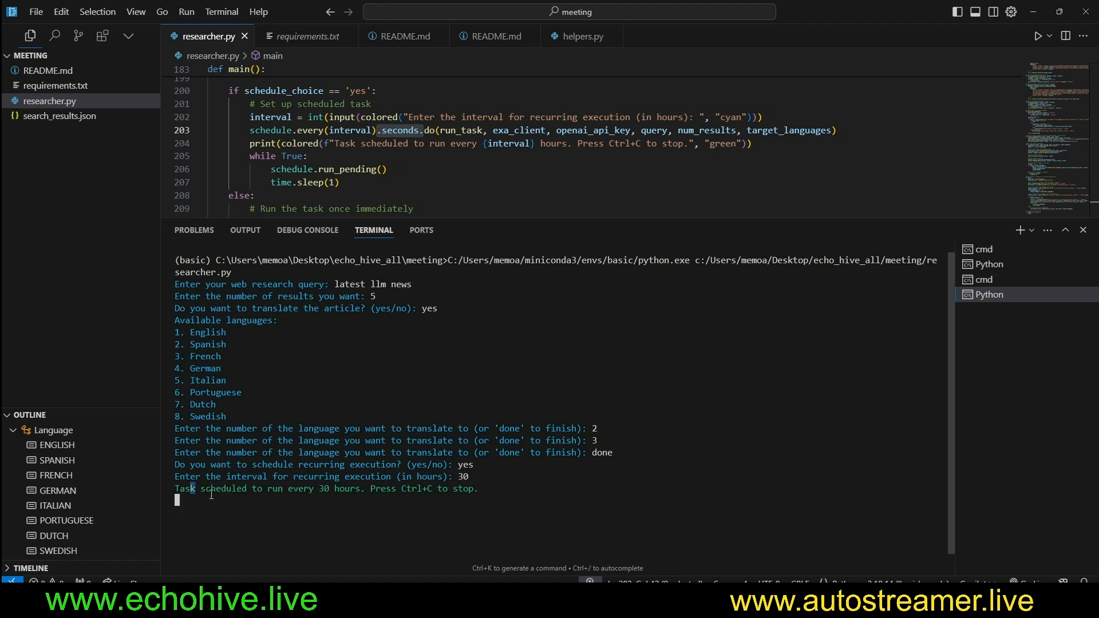
# Note the scheduled-task confirmation and inspect the saved search_results.json.
pyautogui.moveTo(182, 489); pyautogui.dragTo(547, 511)
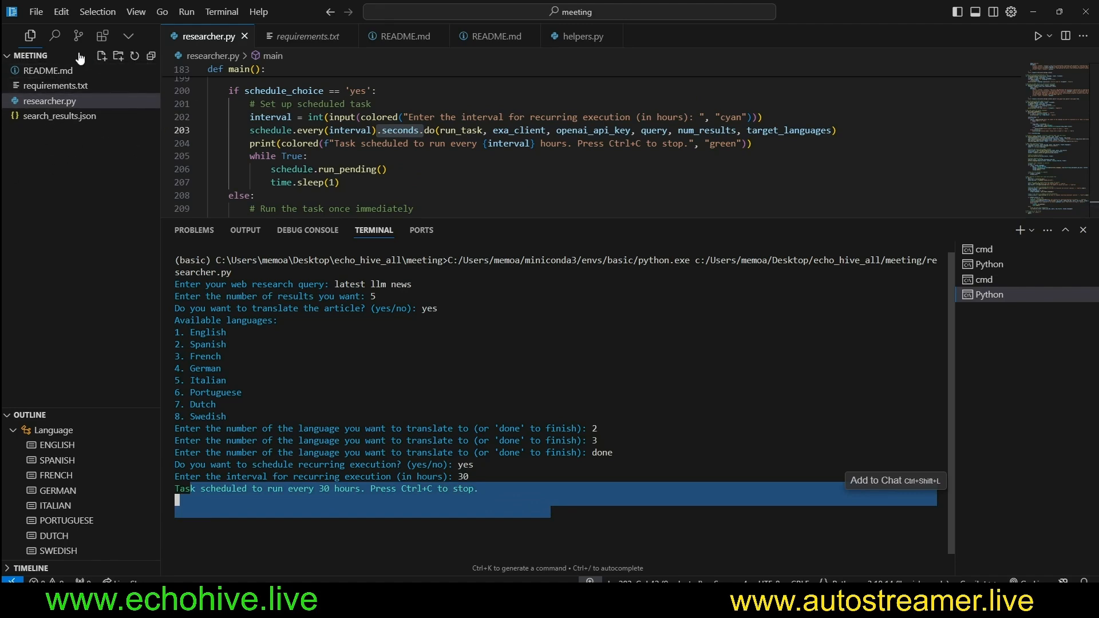
pyautogui.moveTo(82, 206)
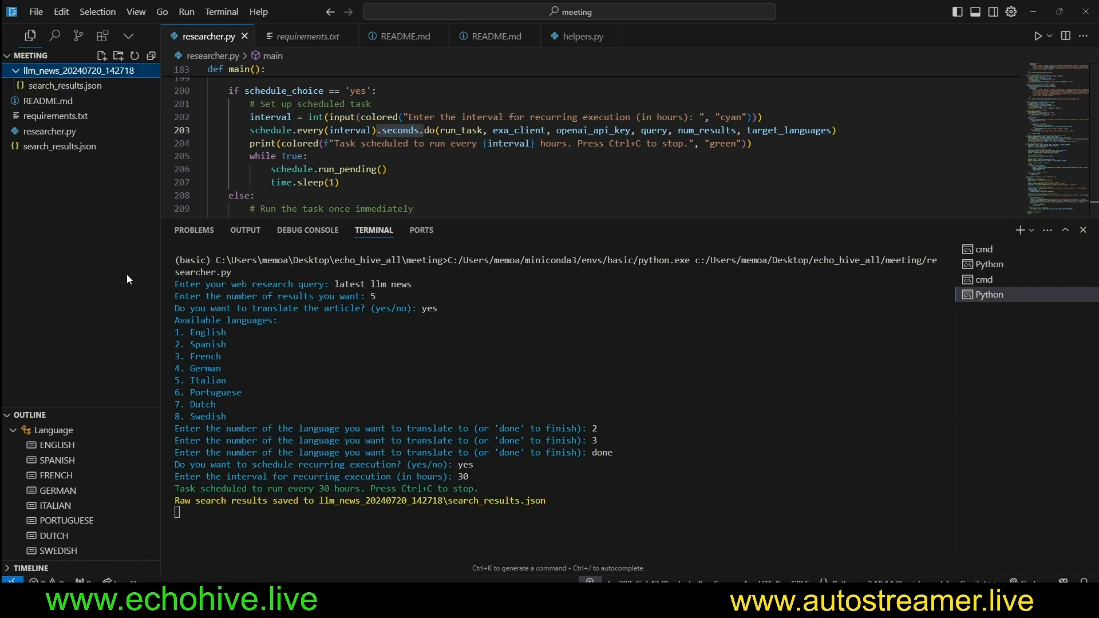
pyautogui.click(62, 85)
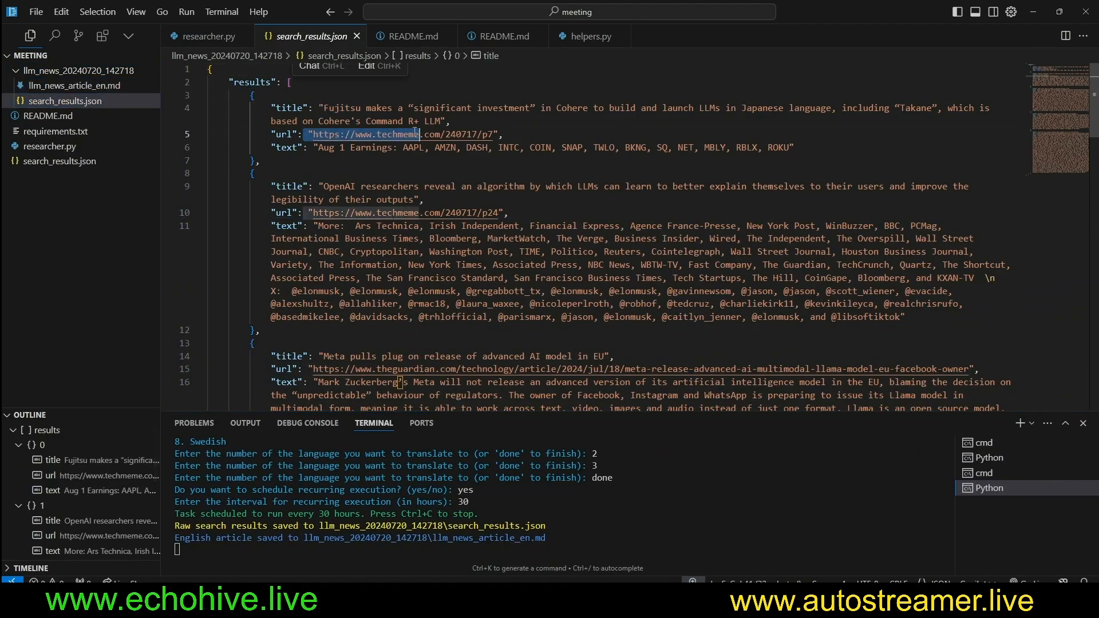
pyautogui.scroll(-3)
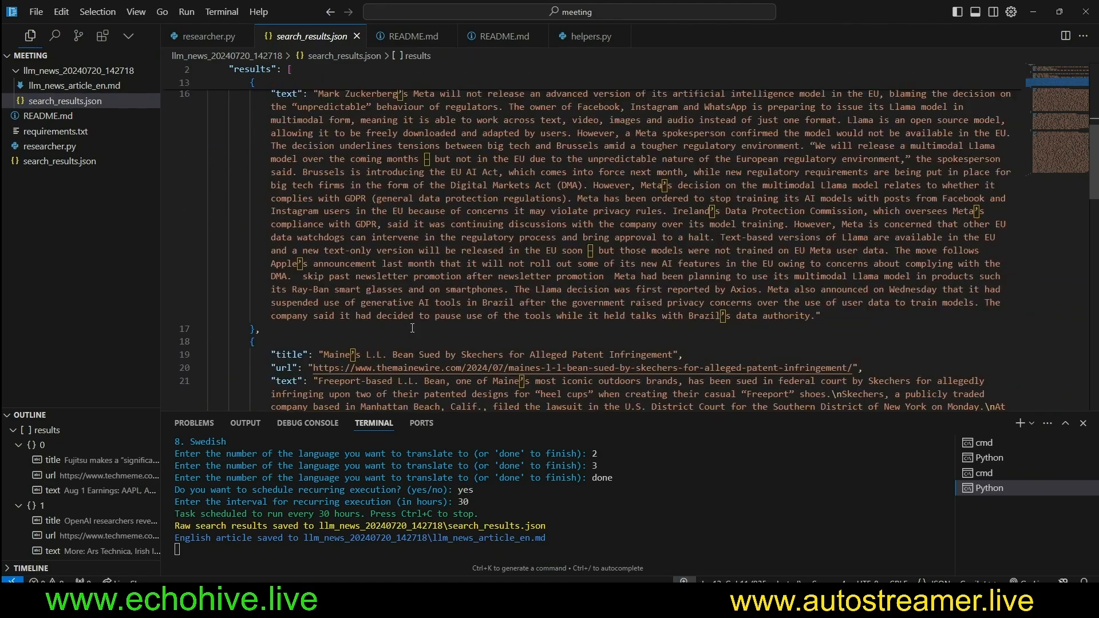
pyautogui.scroll(-3)
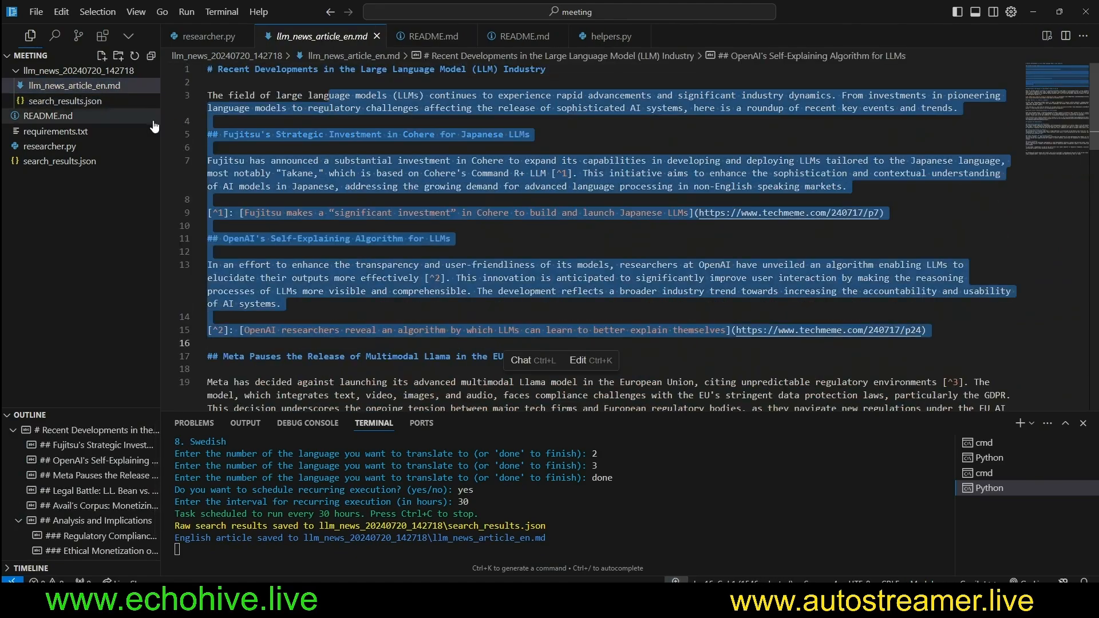
# Show llm_news_article_en.md as a rendered Markdown preview.
pyautogui.rightClick(75, 85)
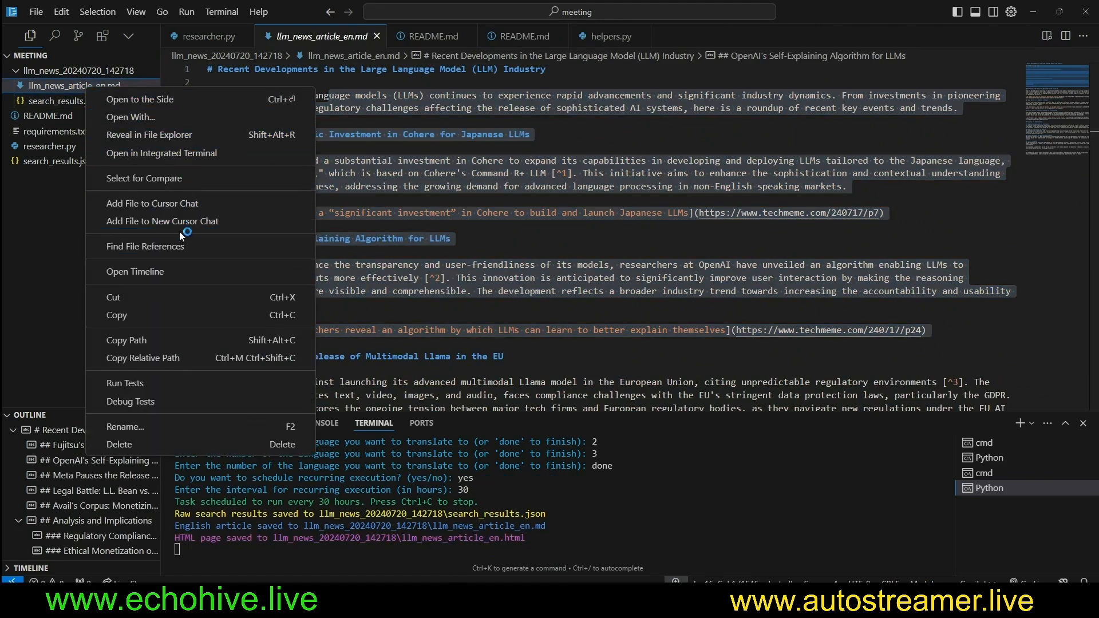
pyautogui.moveTo(130, 117)
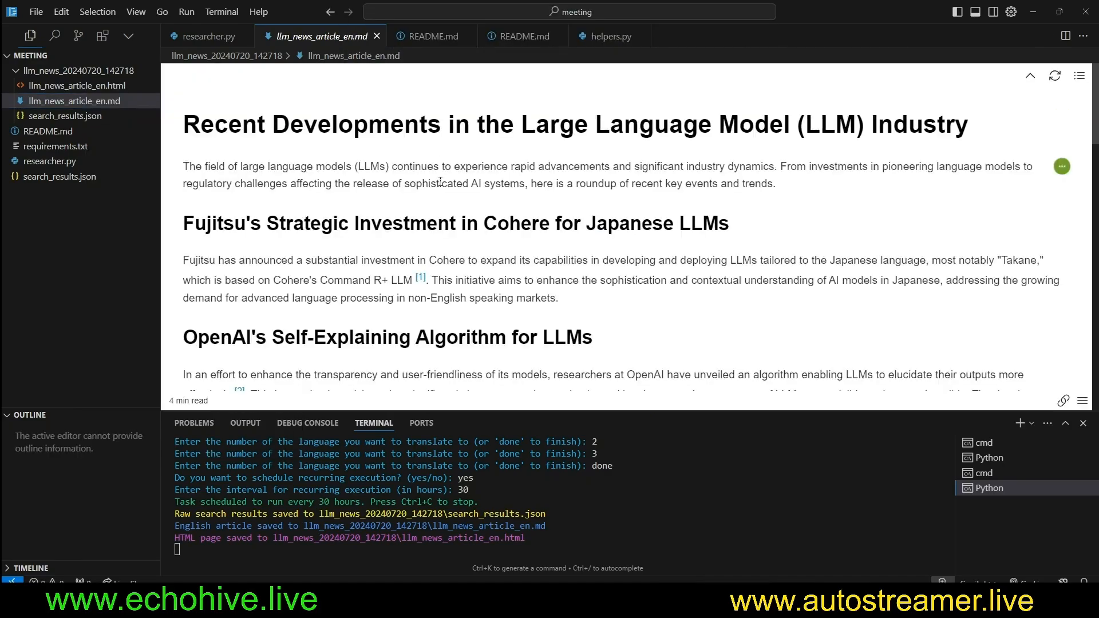
pyautogui.scroll(-3)
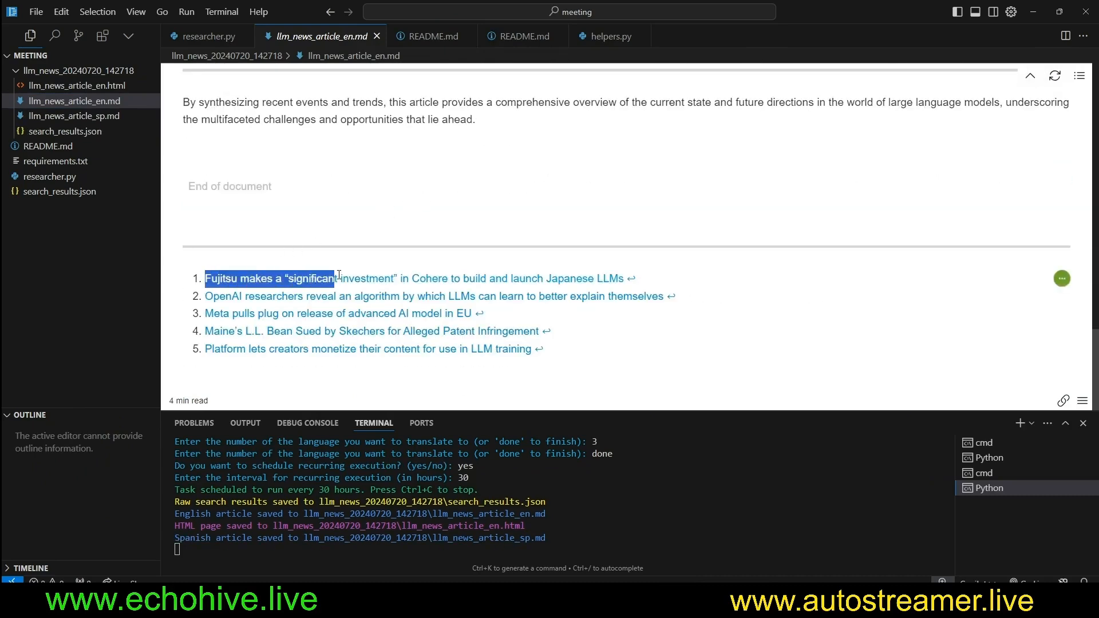
# View the English HTML page with Live Preview, then the Spanish article preview.
pyautogui.click(77, 85)
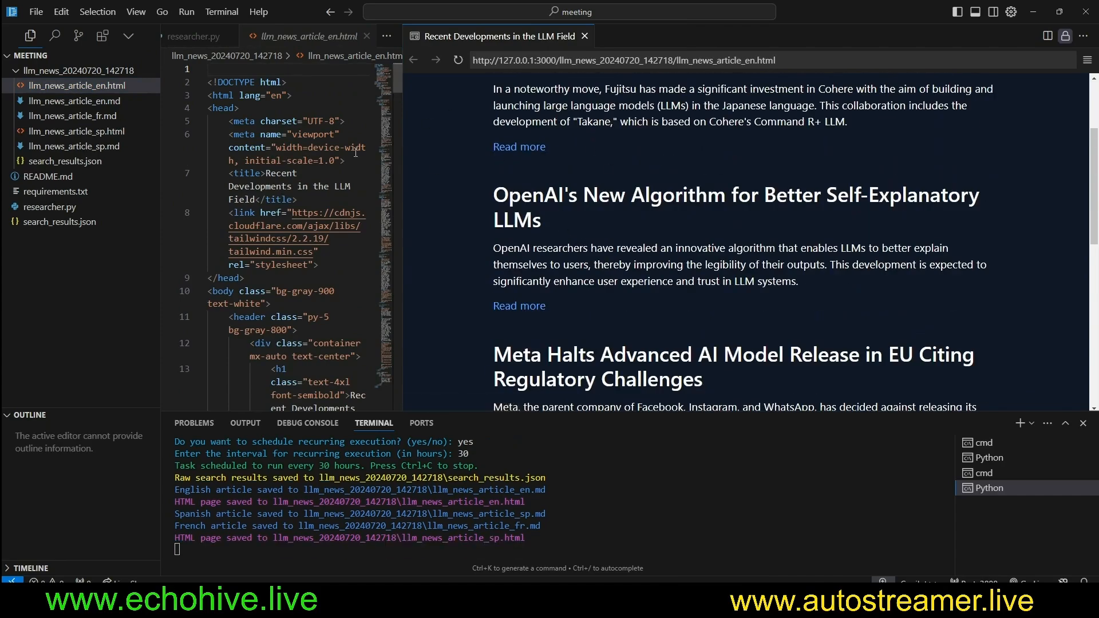
pyautogui.rightClick(70, 116)
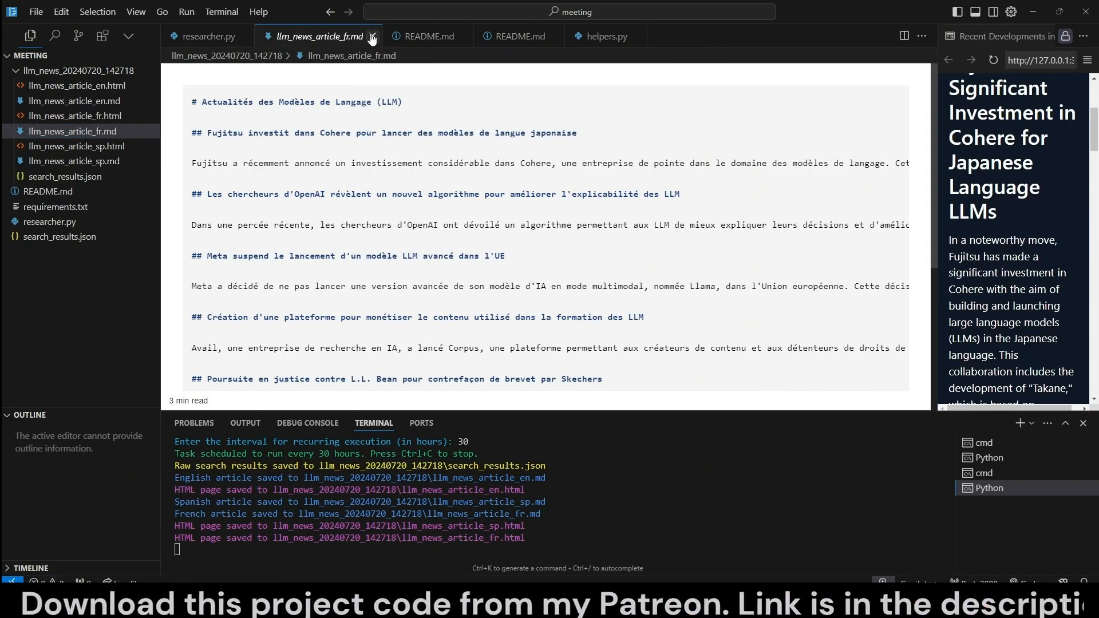
pyautogui.click(82, 145)
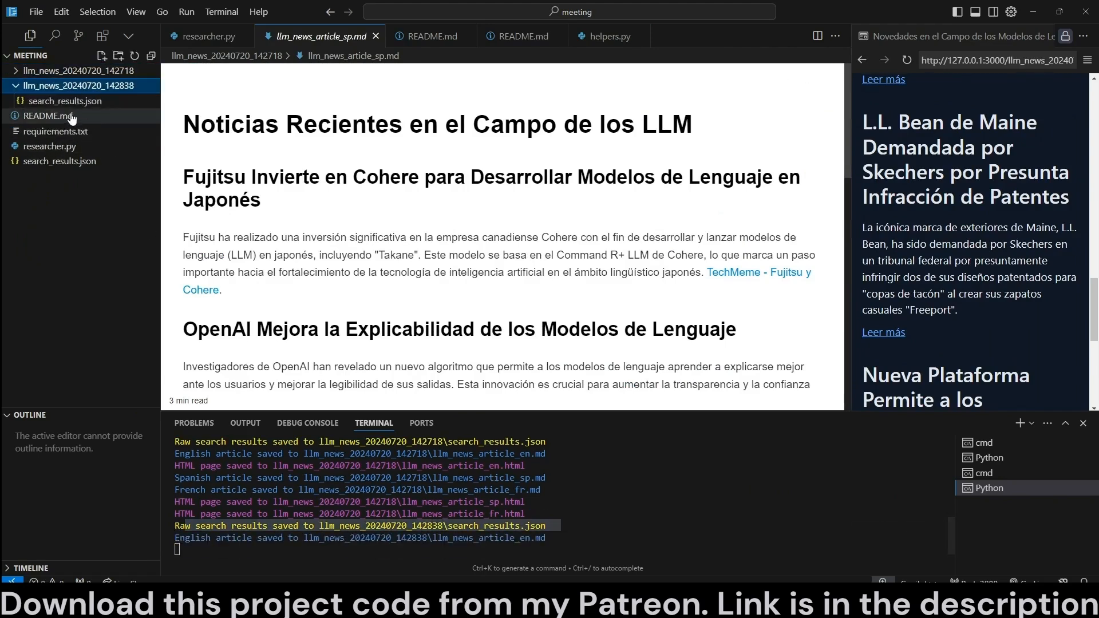
# Inspect the second run's search_results.json and English article, then return to researcher.py.
pyautogui.click(66, 101)
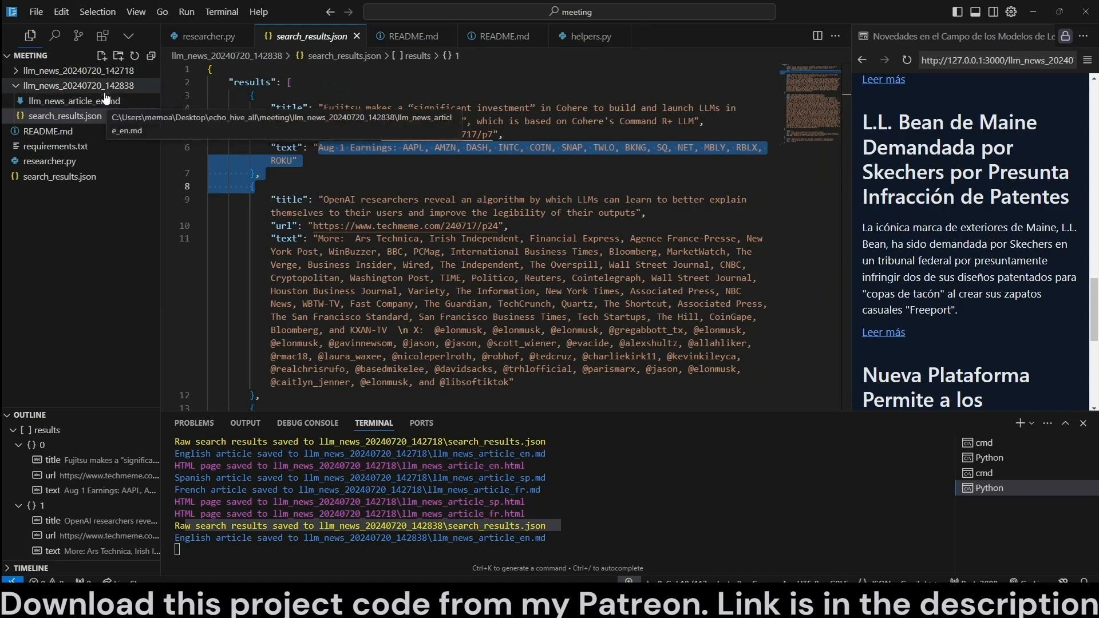
pyautogui.click(79, 101)
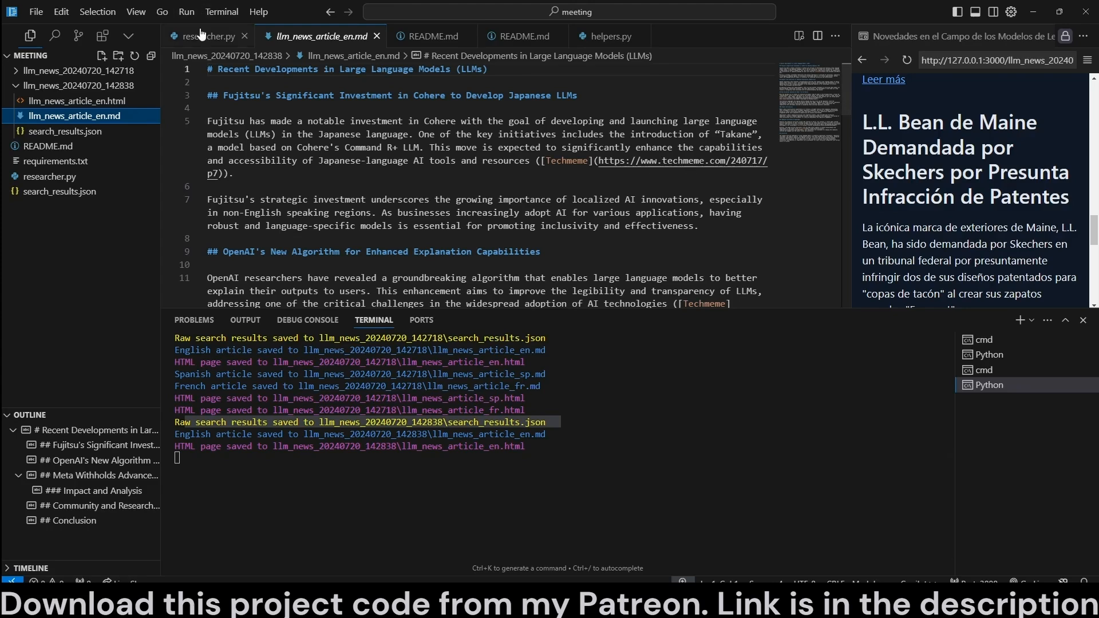
pyautogui.click(207, 36)
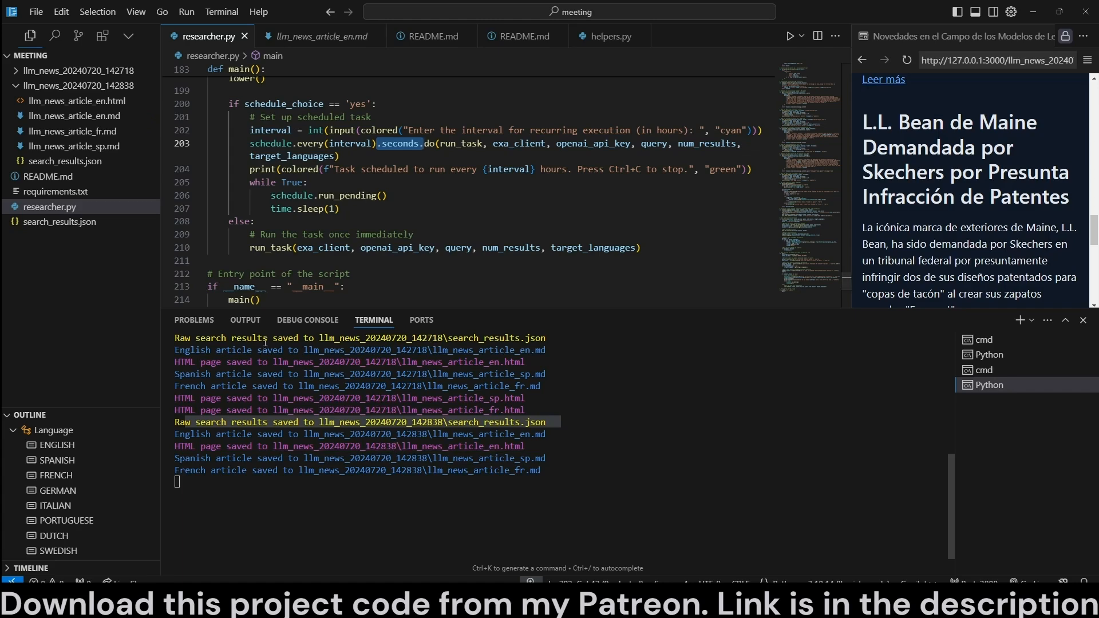
pyautogui.moveTo(372, 267)
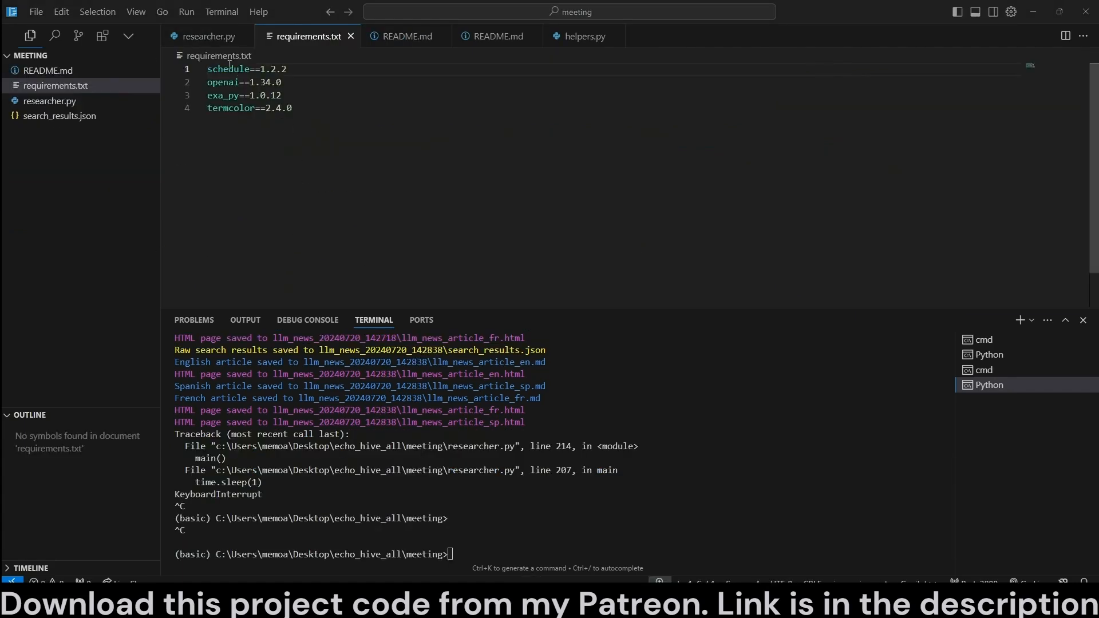
# Highlight the schedule package in requirements.txt after stopping the script.
pyautogui.doubleClick(225, 95)
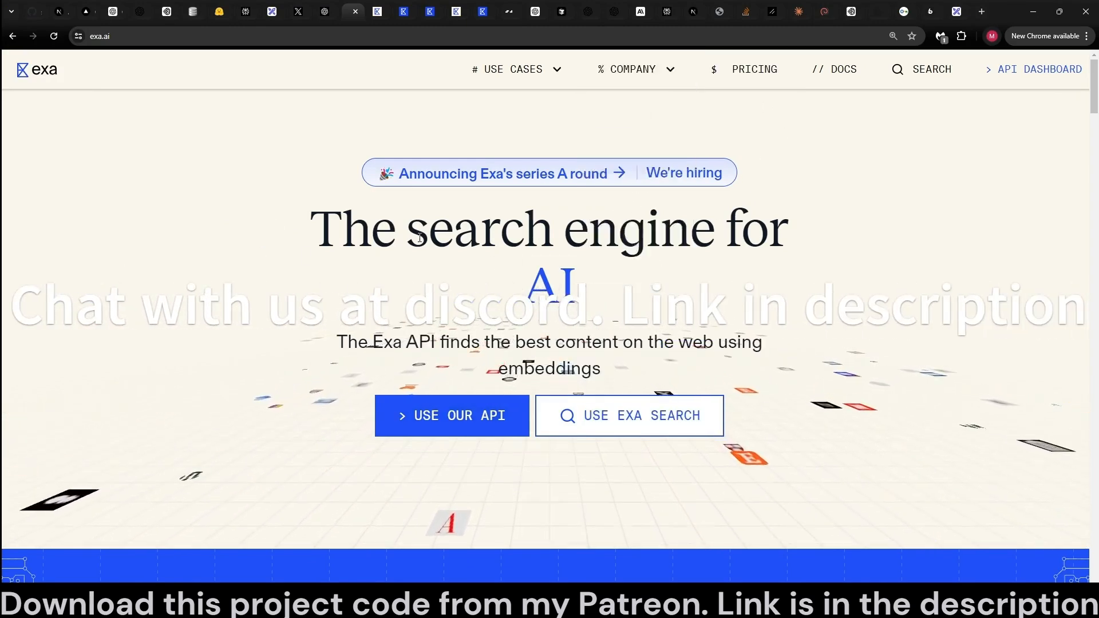
# Show the exa.ai homepage, then highlight the openai version in requirements.txt.
pyautogui.moveTo(316, 229); pyautogui.dragTo(785, 229)
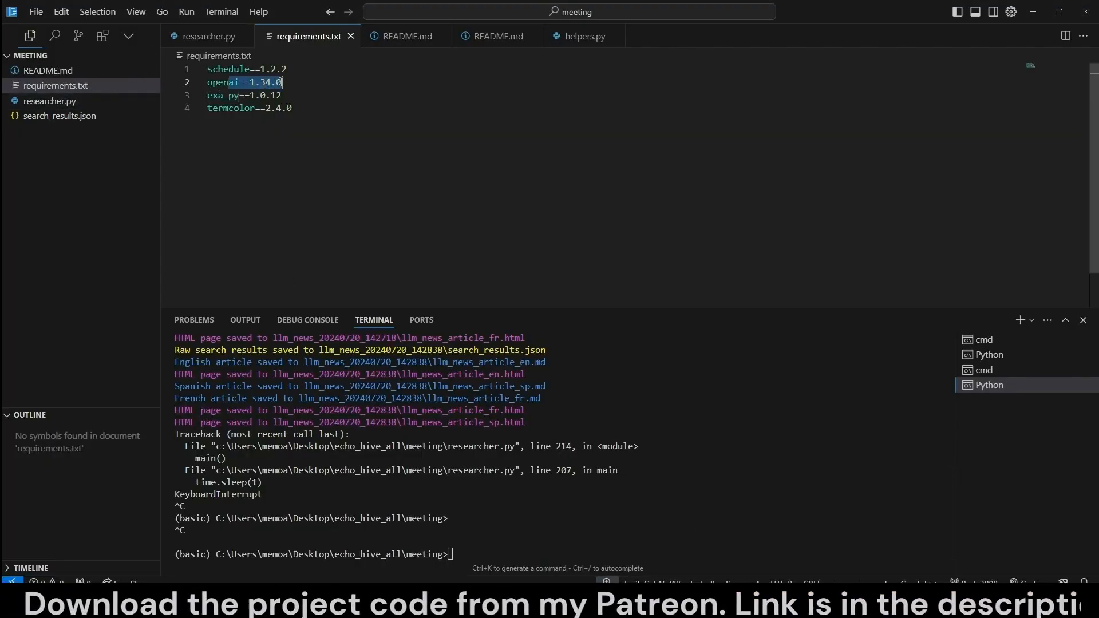
pyautogui.click(232, 84)
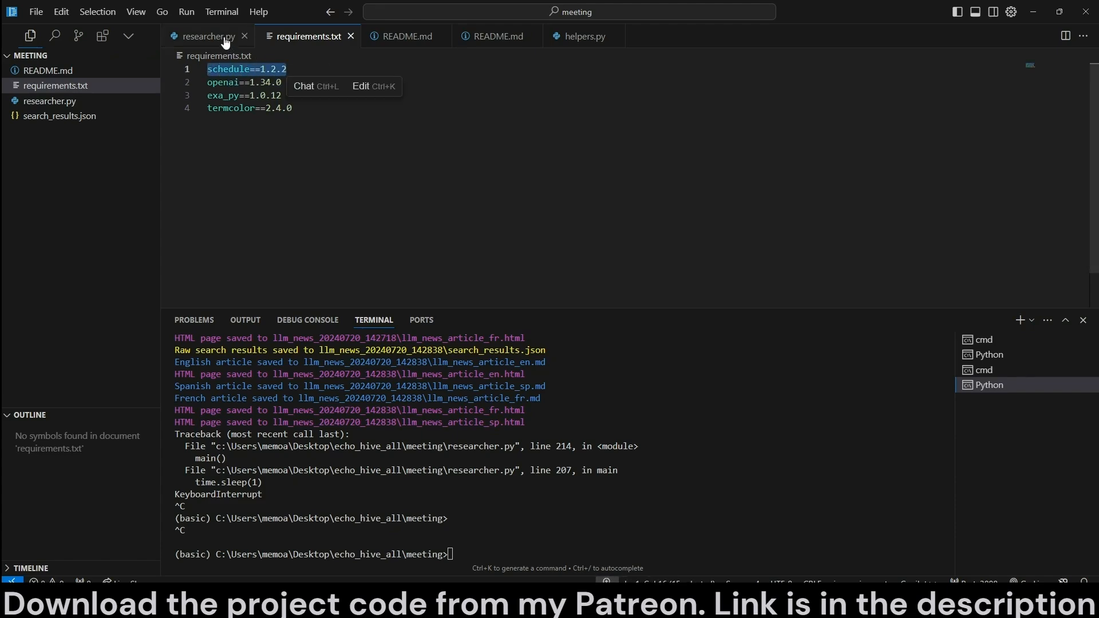
# Show researcher.py's imports, highlighting threading, and the Language enum.
pyautogui.click(205, 36)
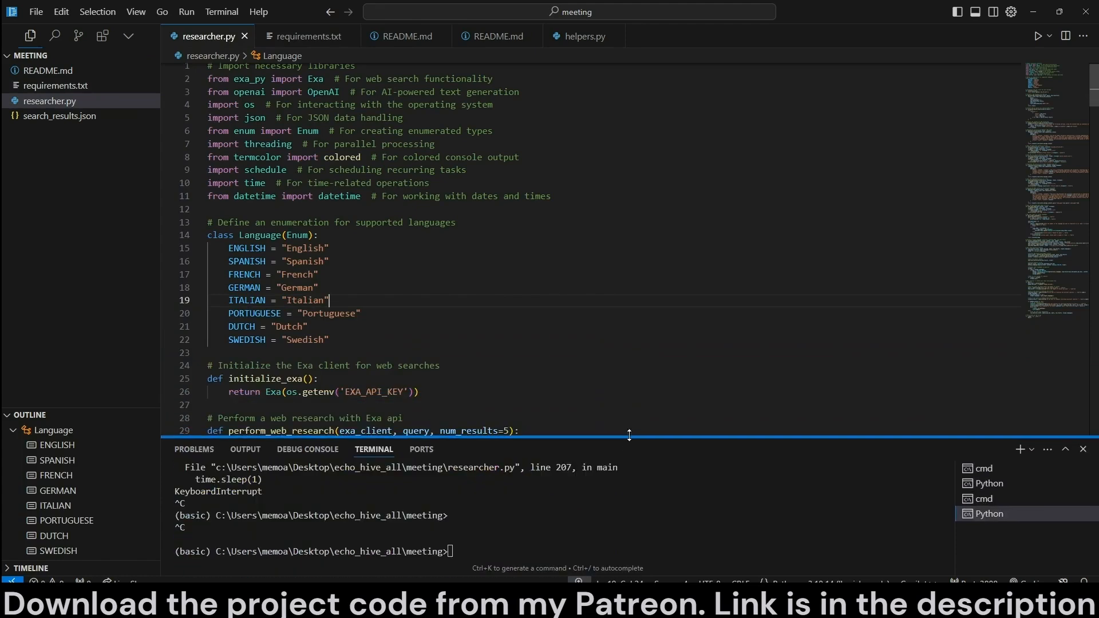
pyautogui.moveTo(254, 83)
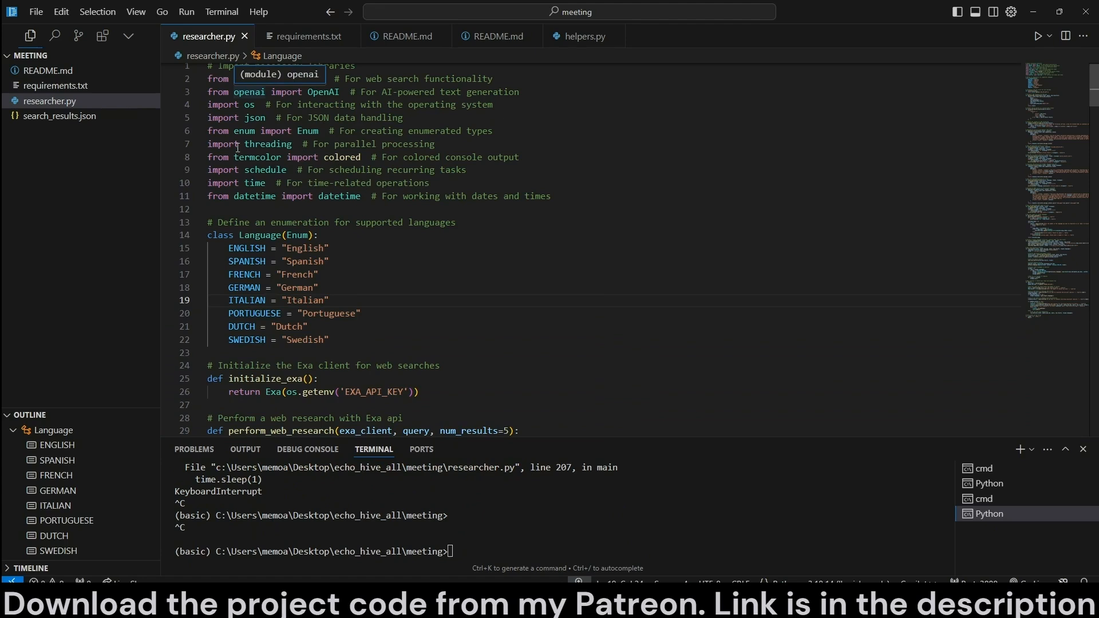
pyautogui.doubleClick(268, 144)
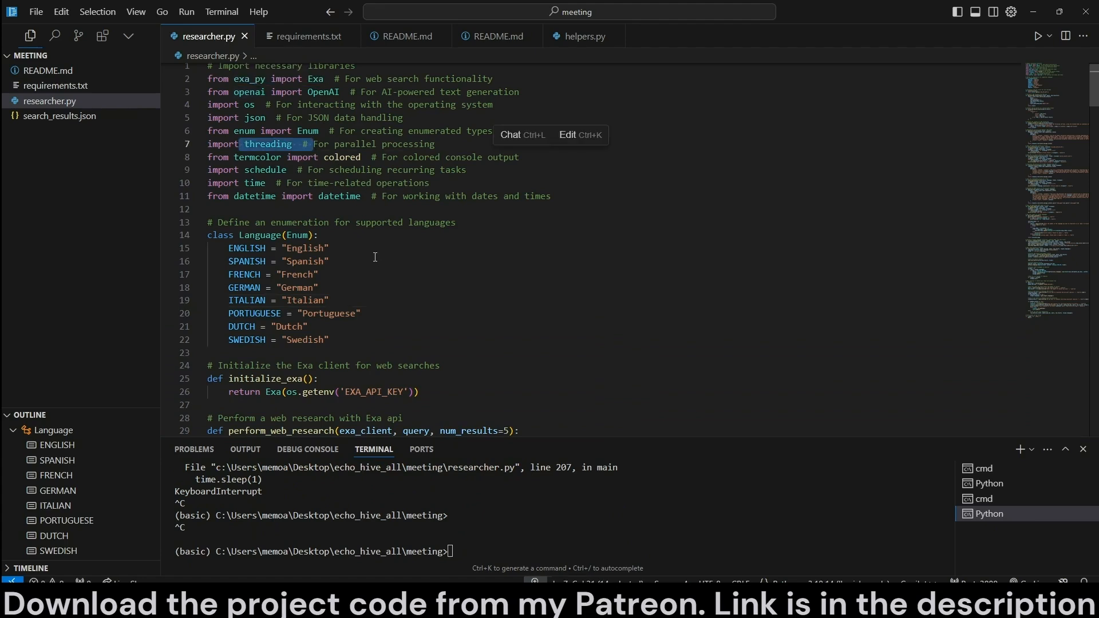
pyautogui.scroll(-3)
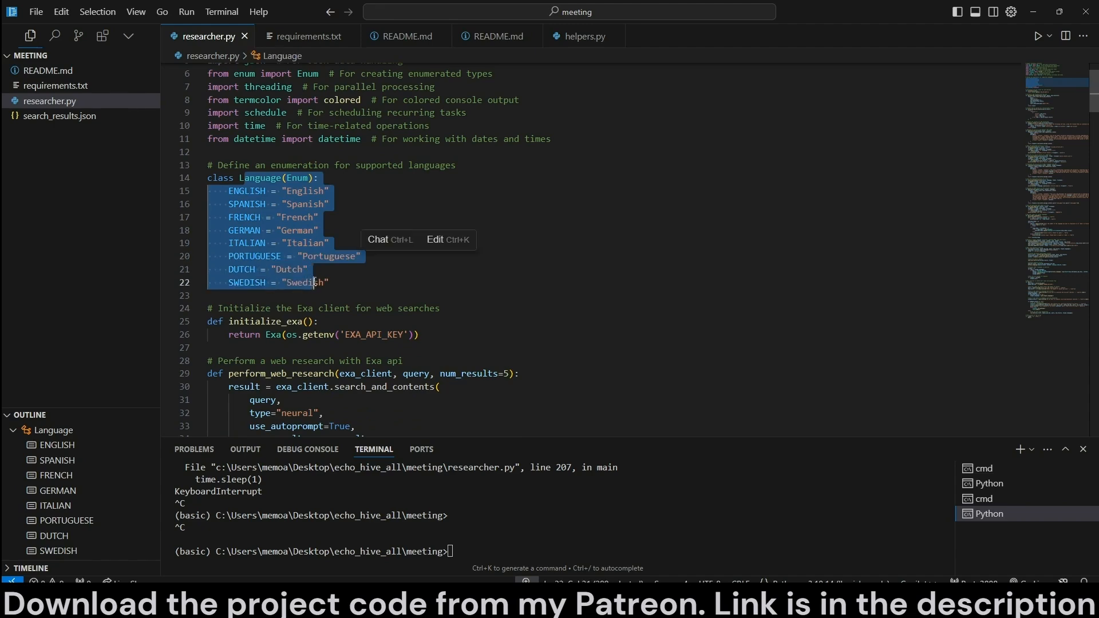
pyautogui.click(330, 283)
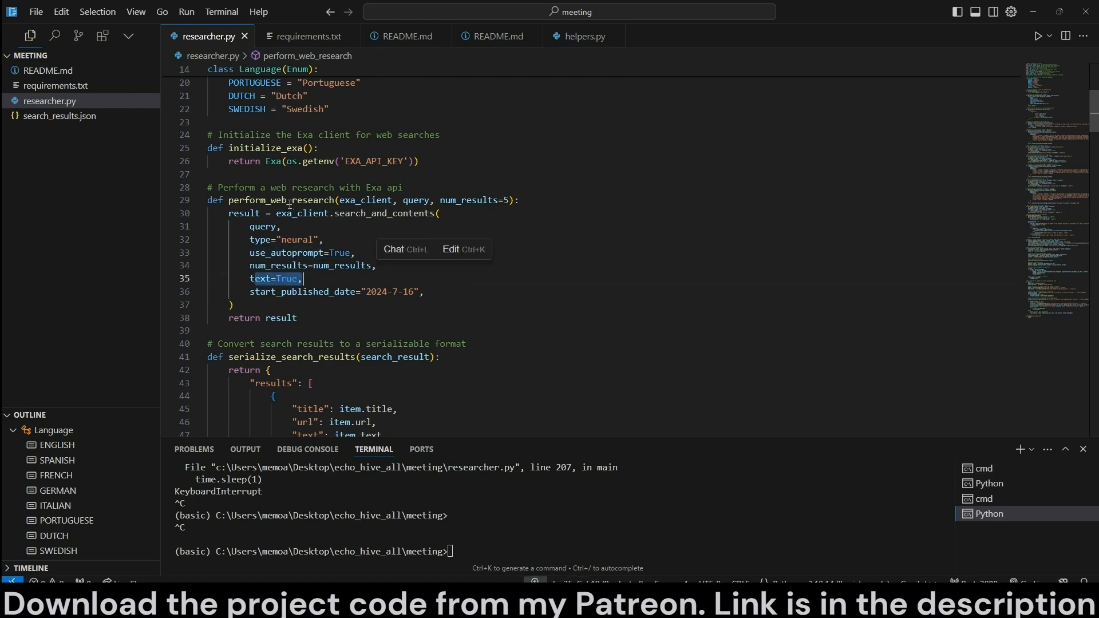
pyautogui.doubleClick(385, 213)
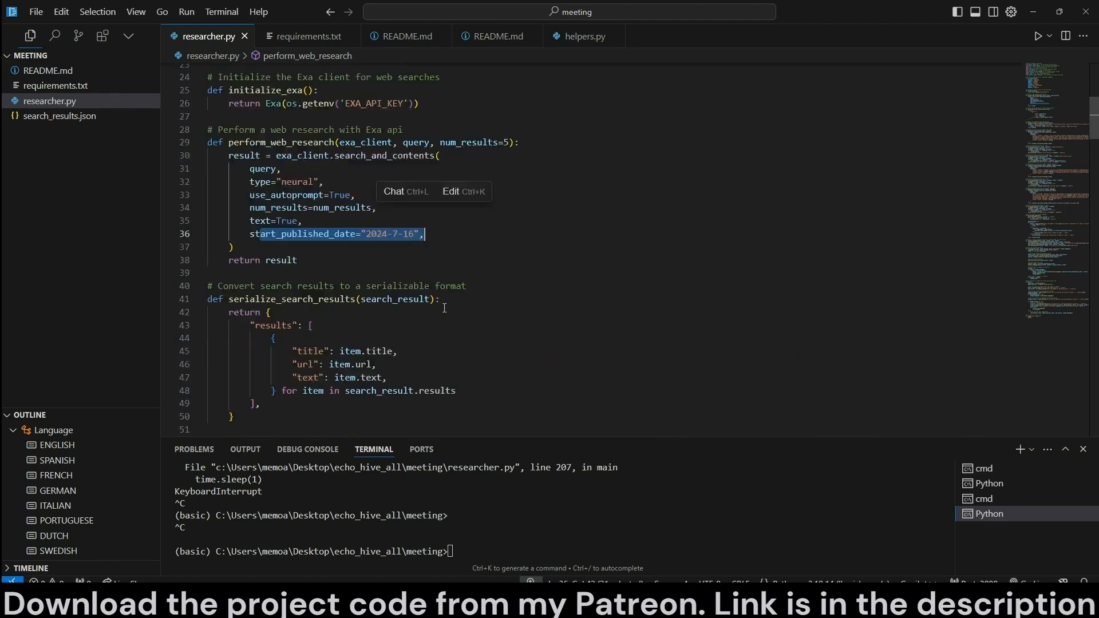
pyautogui.doubleClick(364, 234)
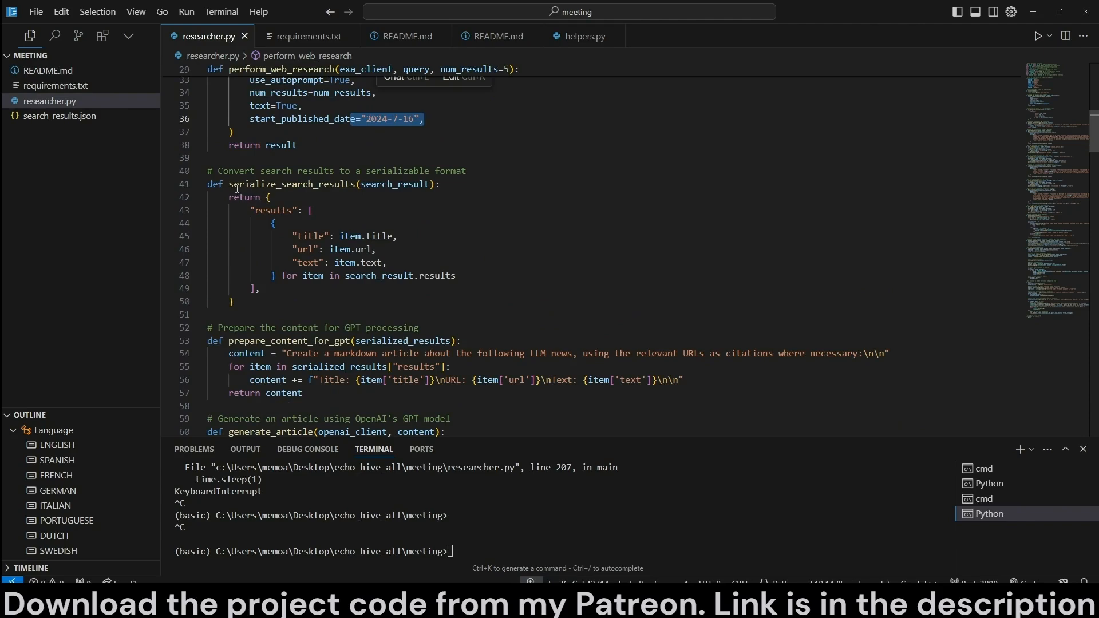
pyautogui.scroll(3)
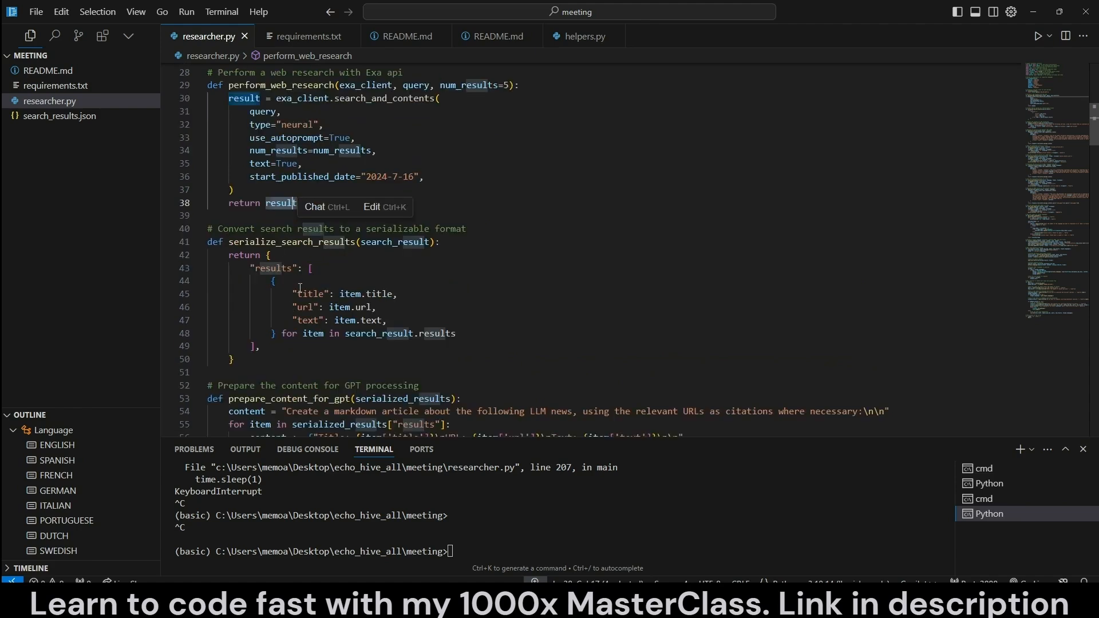
# Highlight the serialize_search_results function and move to prepare_content_for_gpt.
pyautogui.click(312, 267)
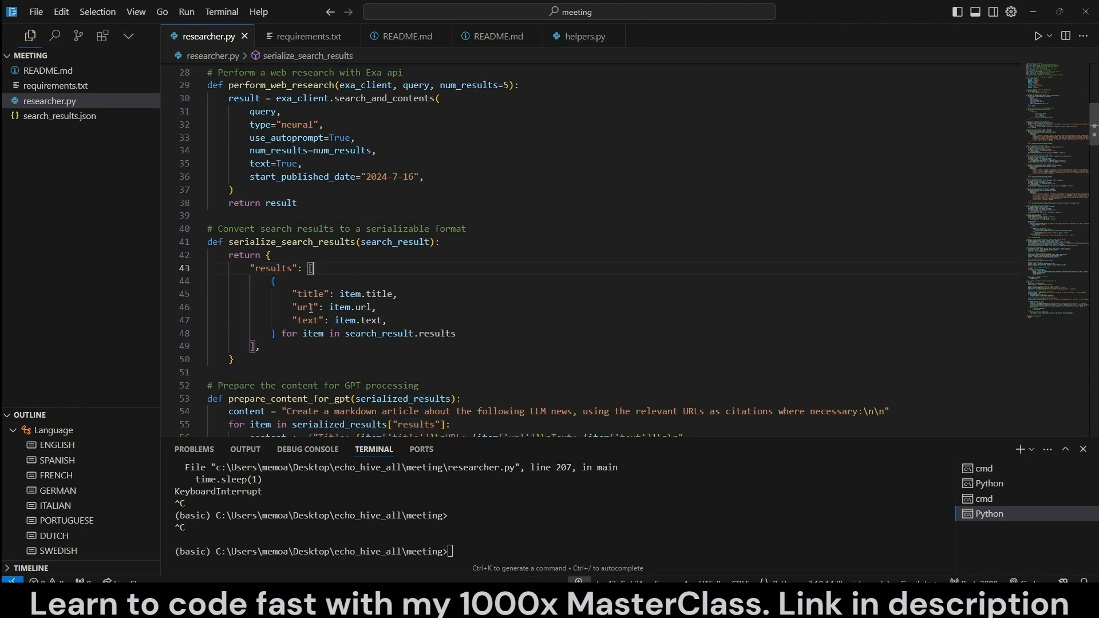
pyautogui.doubleClick(310, 294)
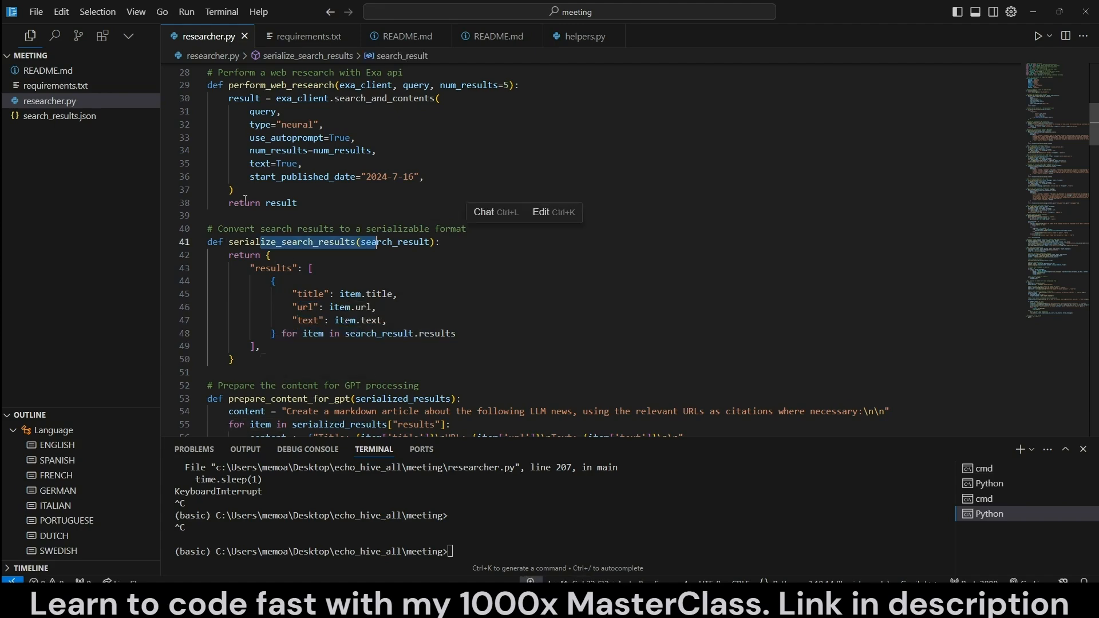
pyautogui.scroll(-3)
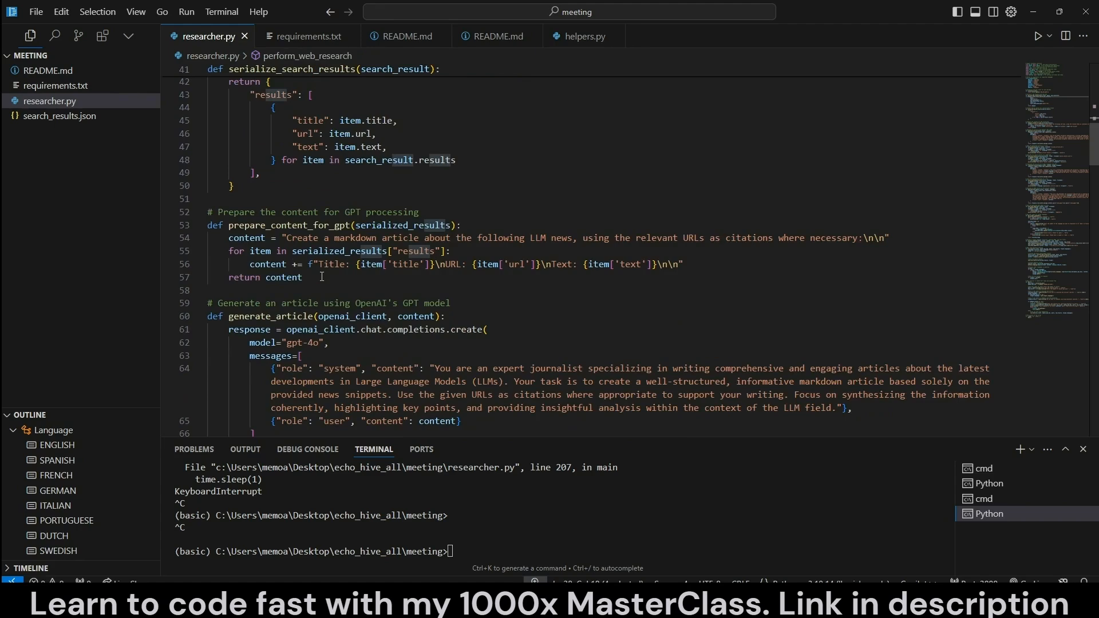
# Replace 'LLM news' in the prompt with 'the following search results'.
pyautogui.doubleClick(277, 226)
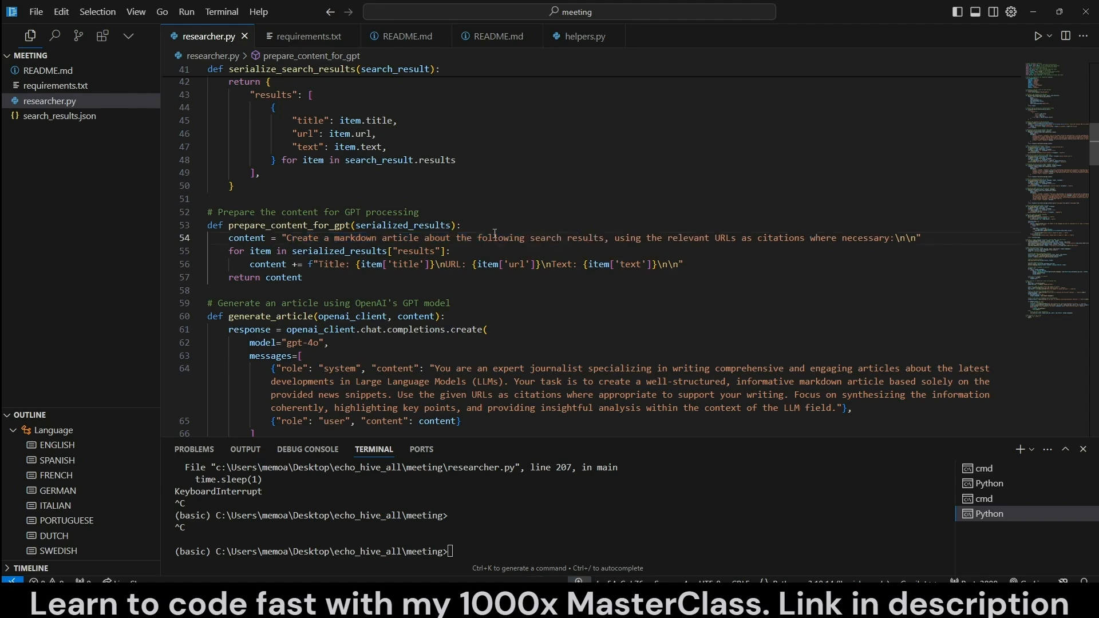
pyautogui.moveTo(448, 238); pyautogui.dragTo(607, 238)
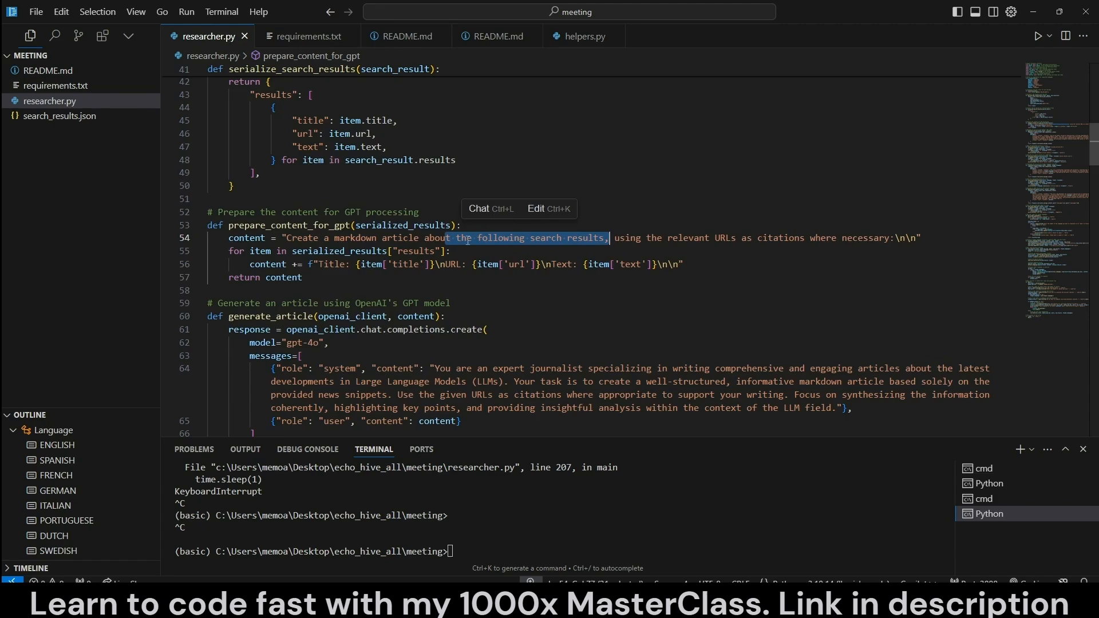
pyautogui.scroll(-3)
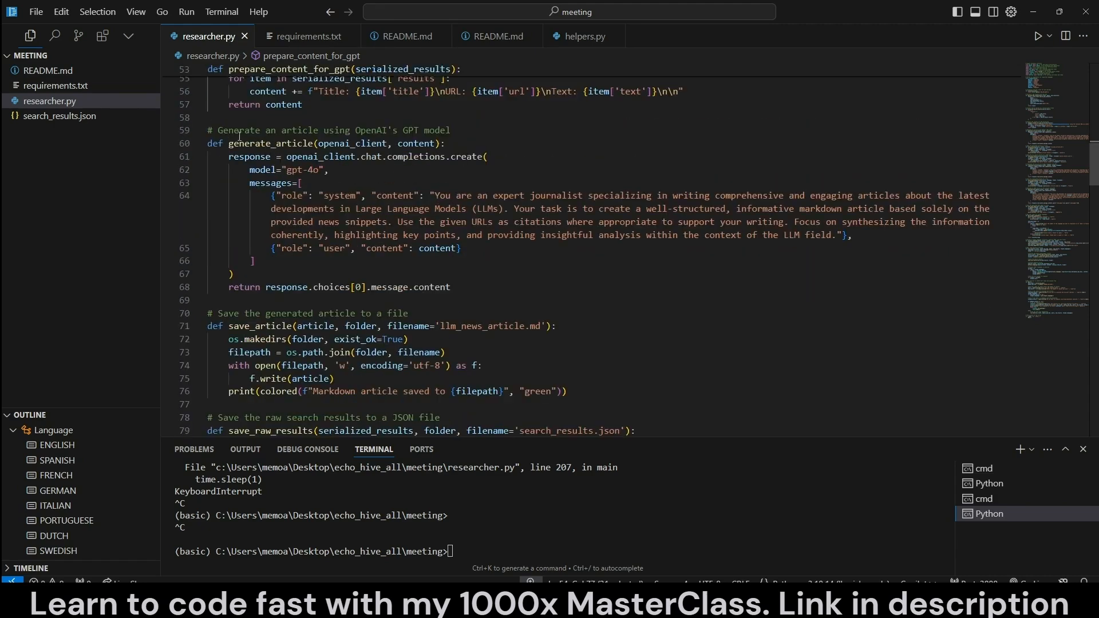
# Change the model to gpt-4o-mini and highlight the generate_article function for rewording.
pyautogui.doubleClick(280, 144)
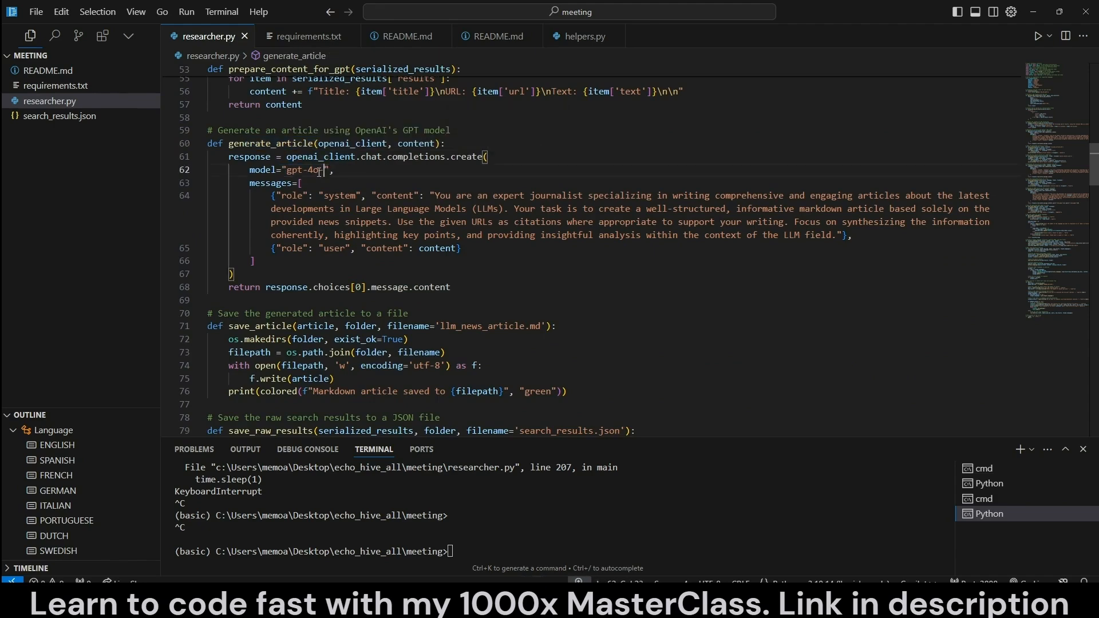
pyautogui.write('-mini')
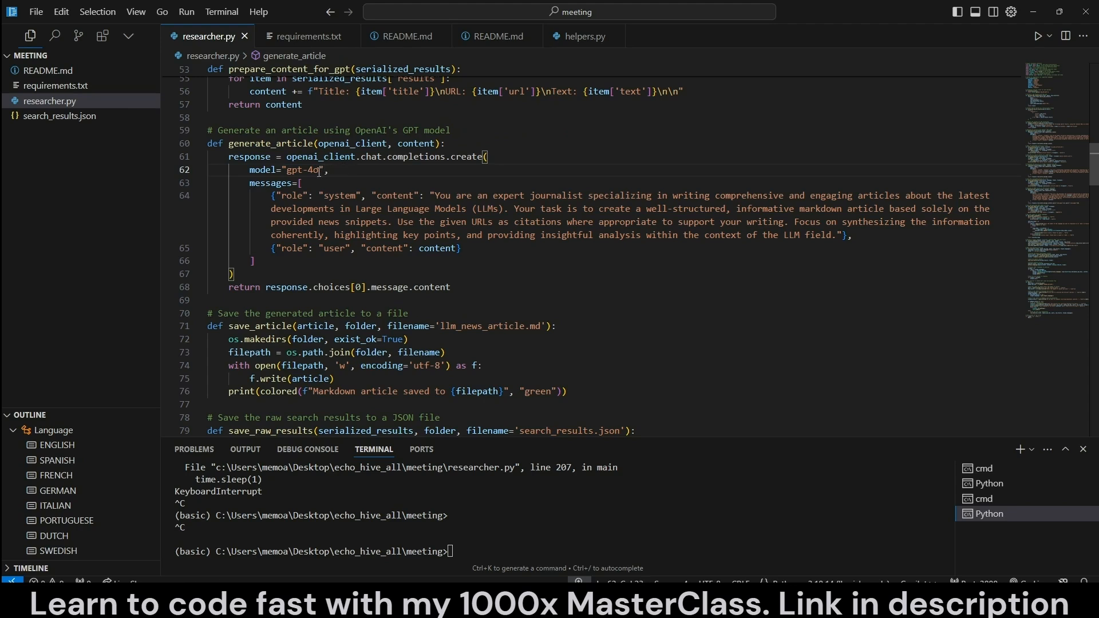
pyautogui.moveTo(371, 204)
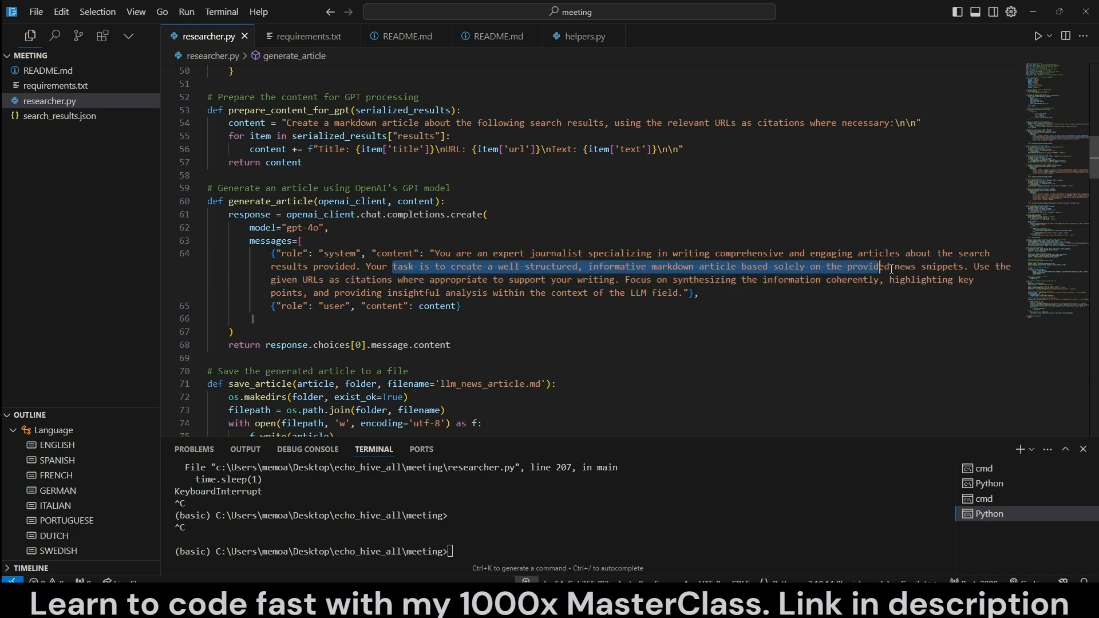
pyautogui.moveTo(877, 267); pyautogui.dragTo(964, 266)
pyautogui.write('search results')
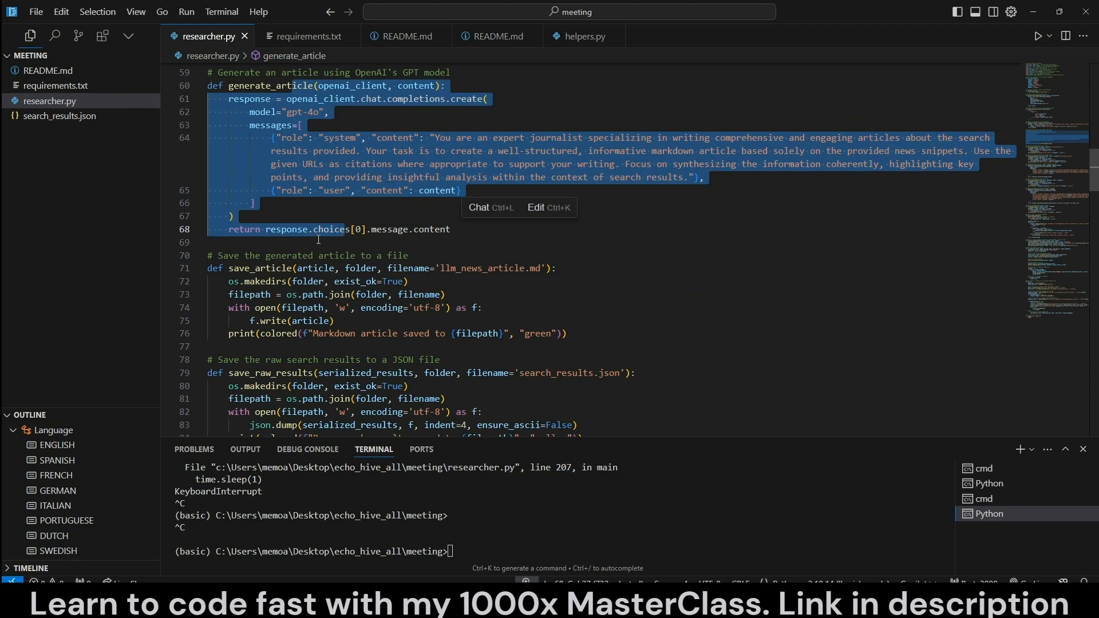
pyautogui.moveTo(304, 215)
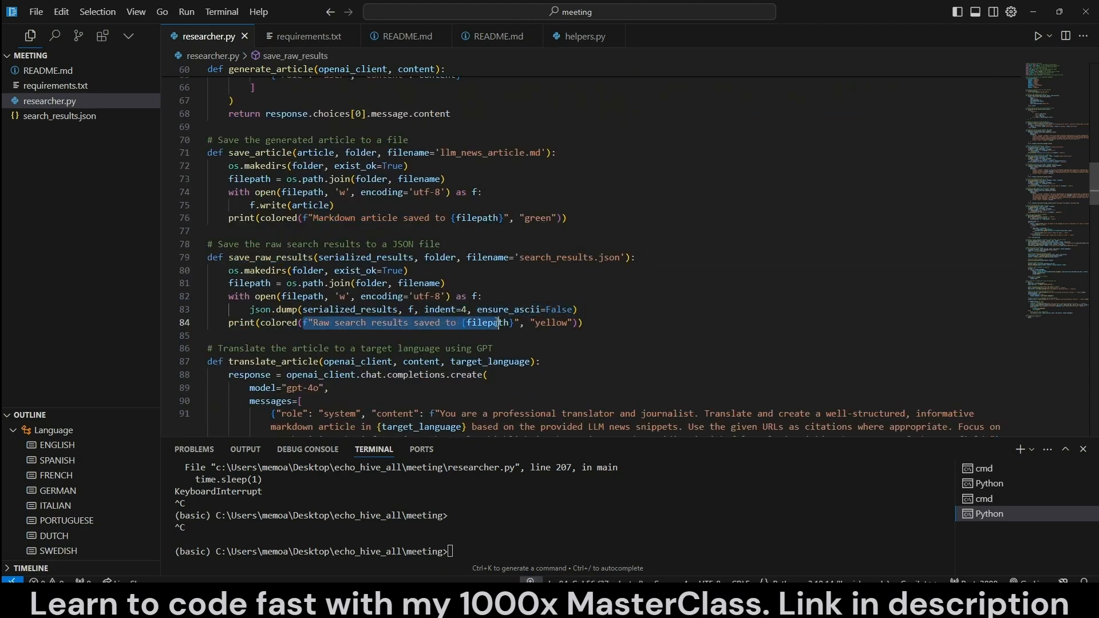
# Glance at search_results.json and return to researcher.py.
pyautogui.click(62, 115)
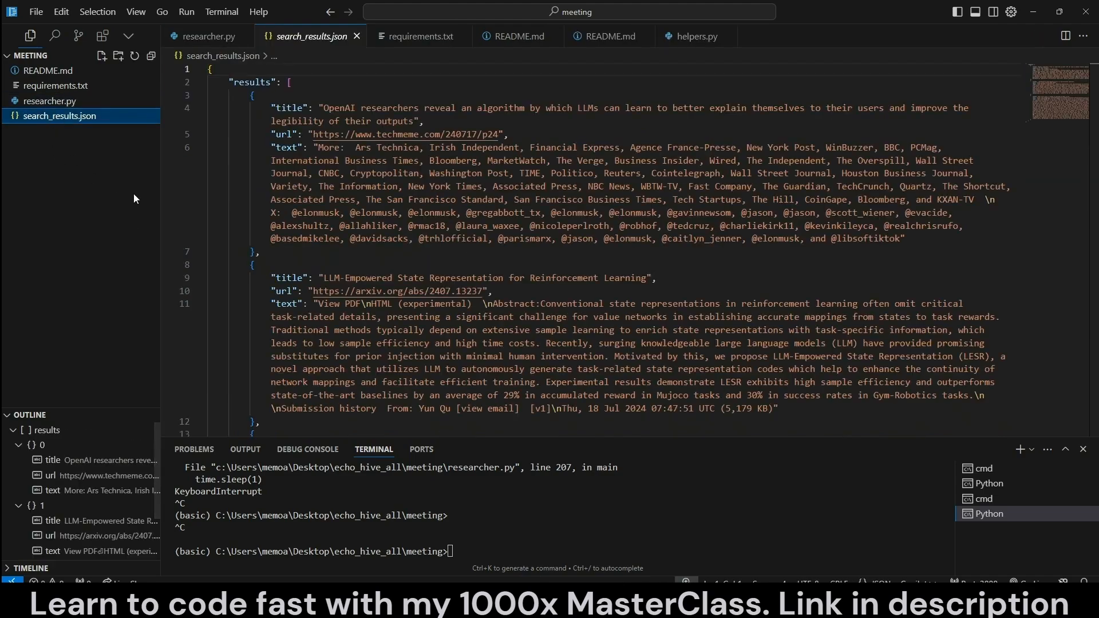
pyautogui.moveTo(207, 36)
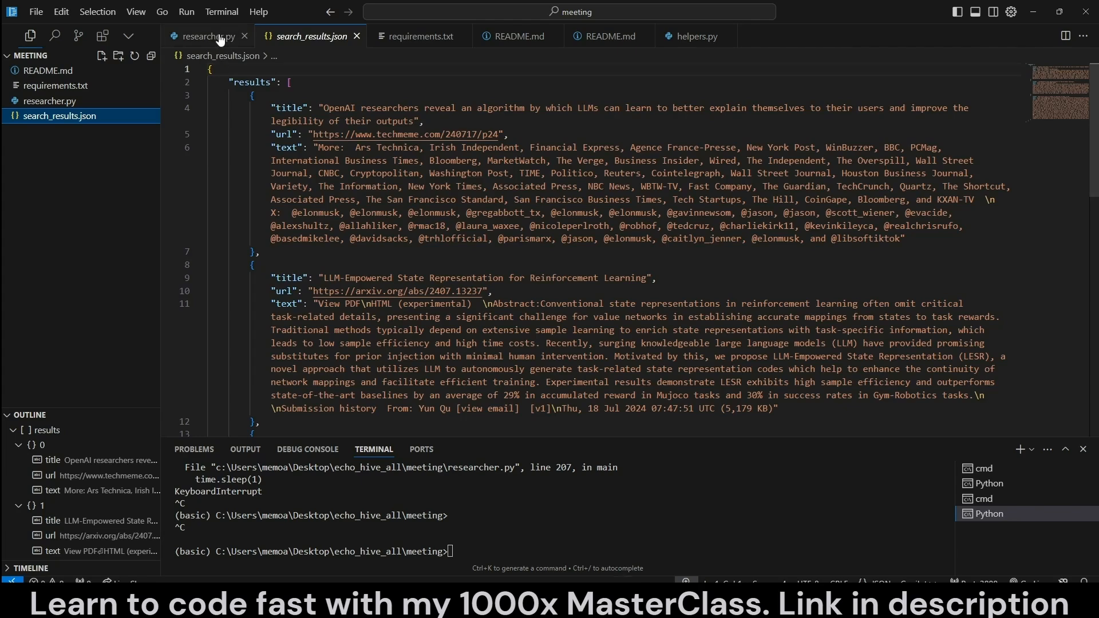
pyautogui.click(204, 36)
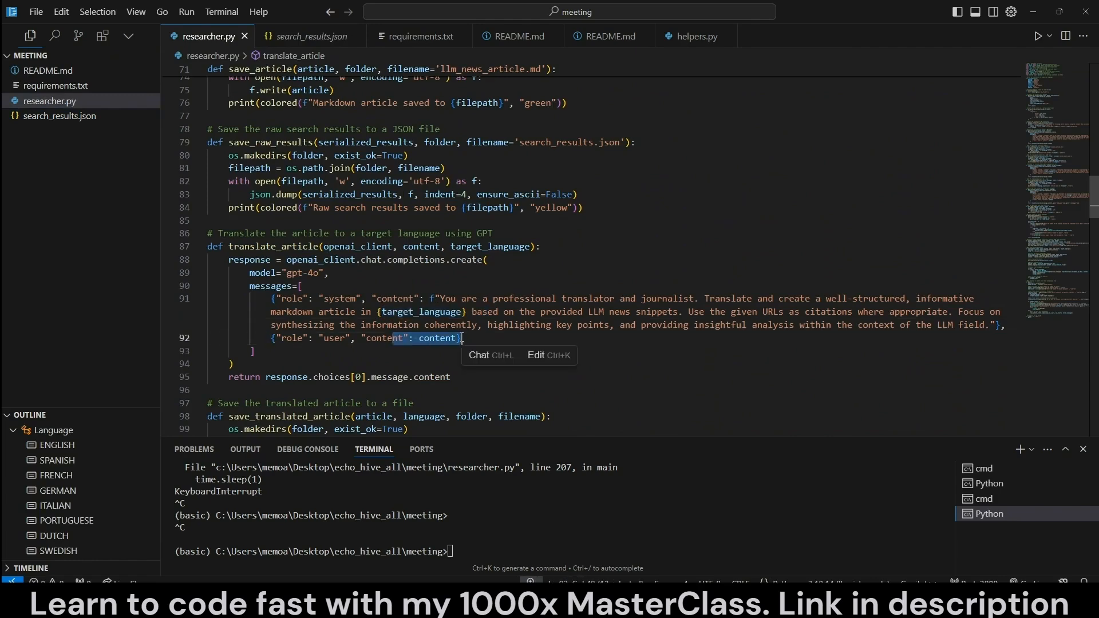
pyautogui.scroll(-3)
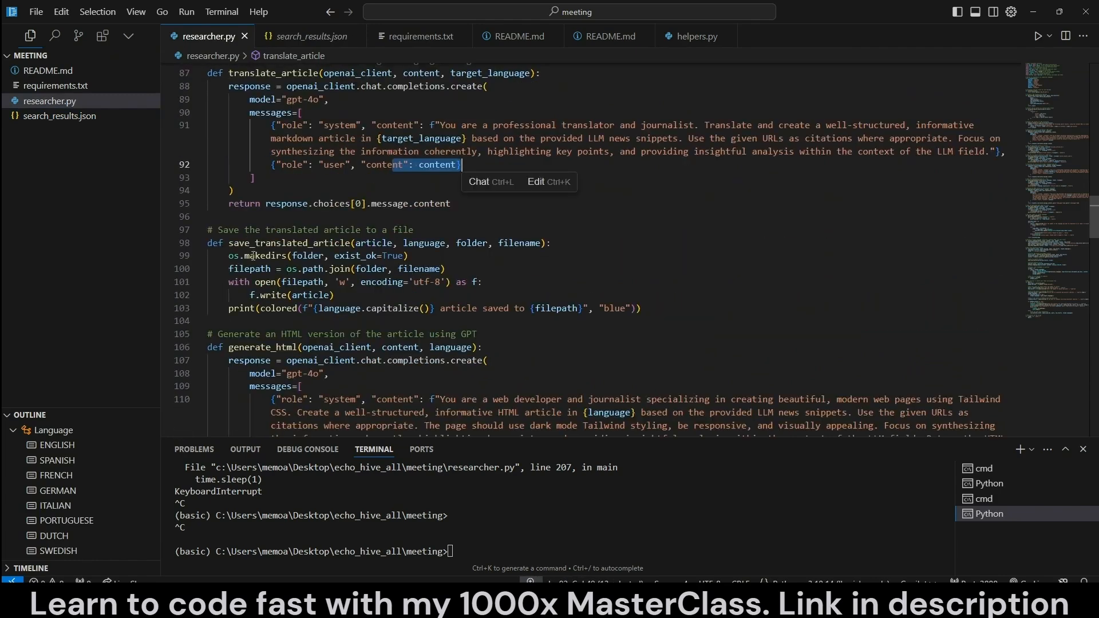
pyautogui.click(305, 243)
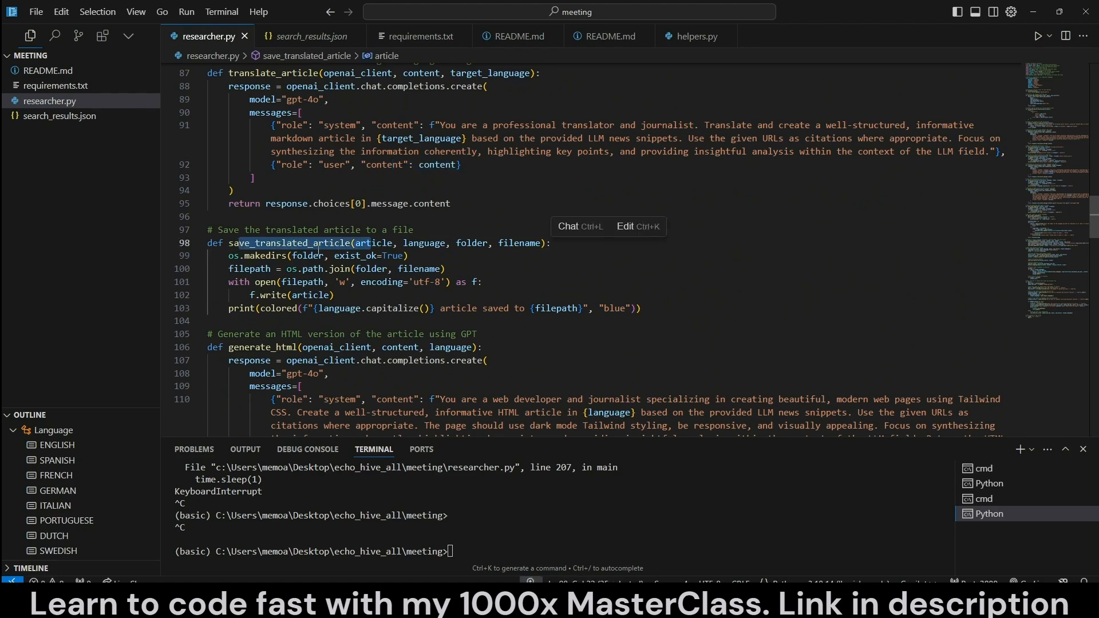
pyautogui.scroll(-3)
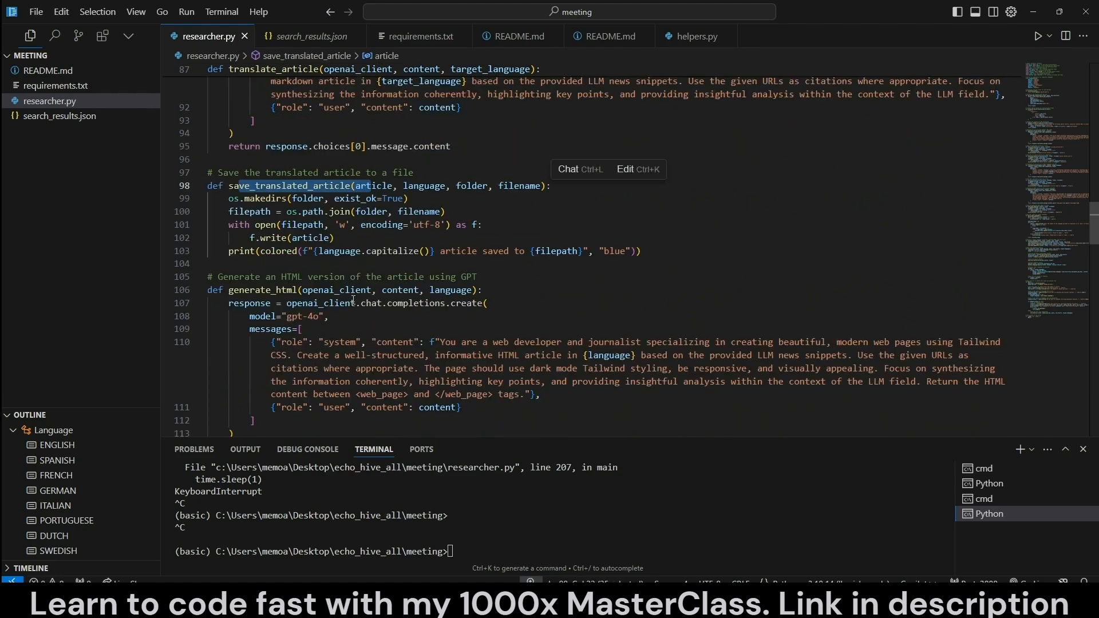
pyautogui.click(300, 290)
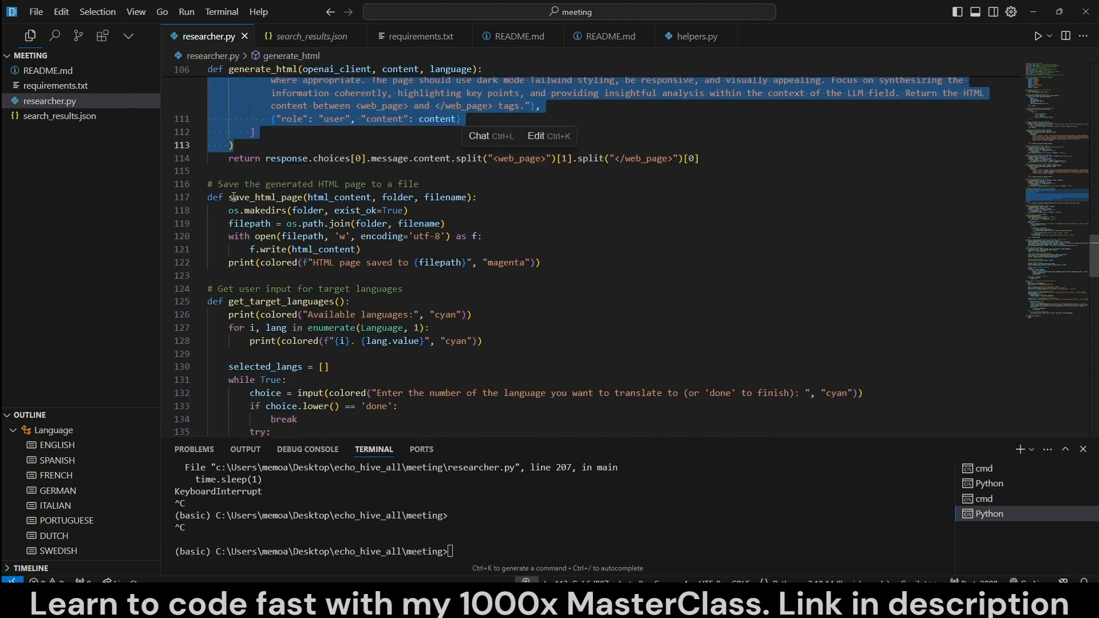
# Review process_language in researcher.py, highlighting its openai_client parameter and the translate_article call.
pyautogui.scroll(-3)
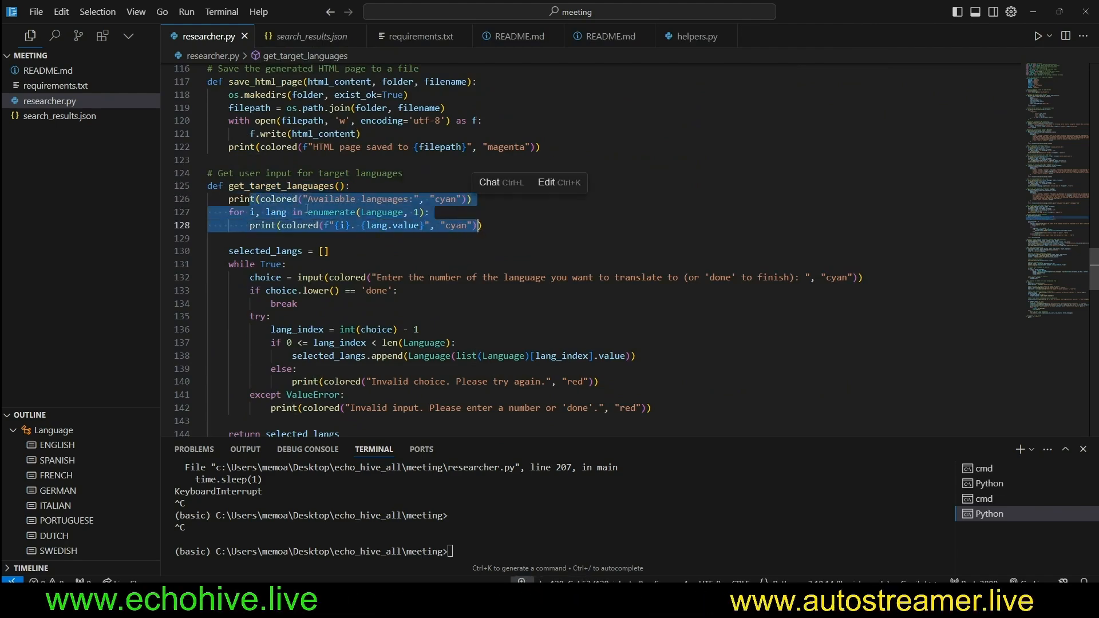
pyautogui.scroll(-3)
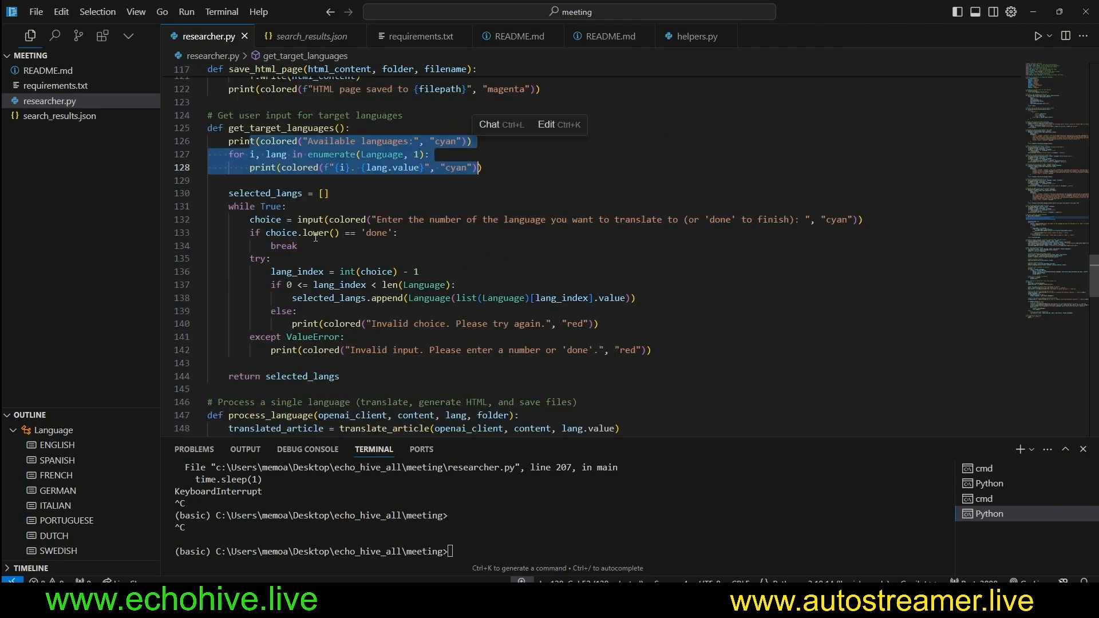
pyautogui.moveTo(579, 233)
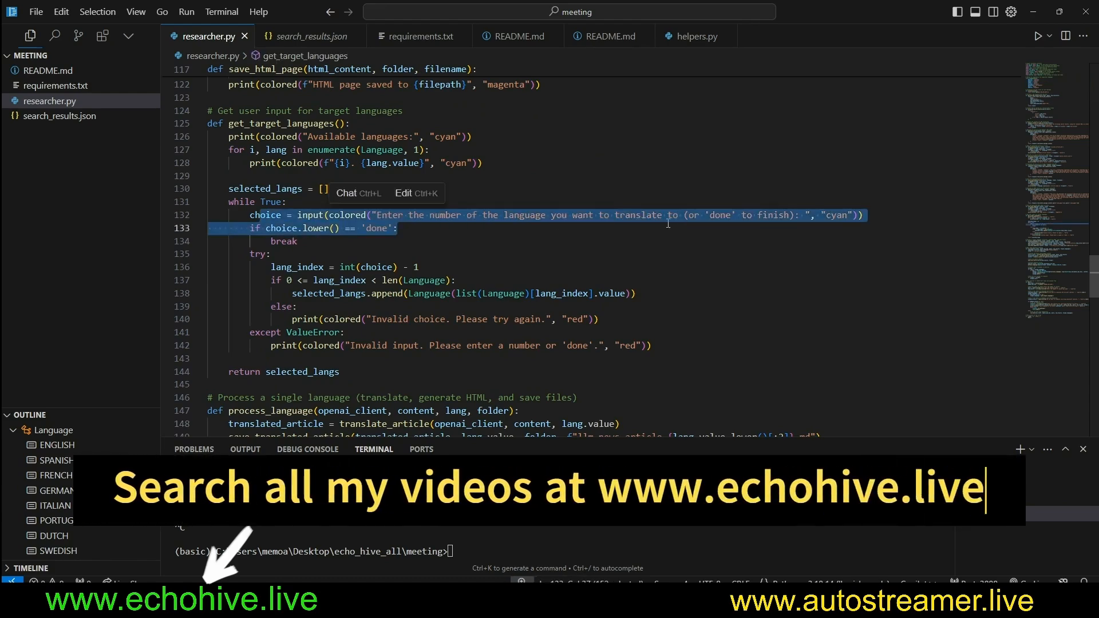
pyautogui.scroll(-3)
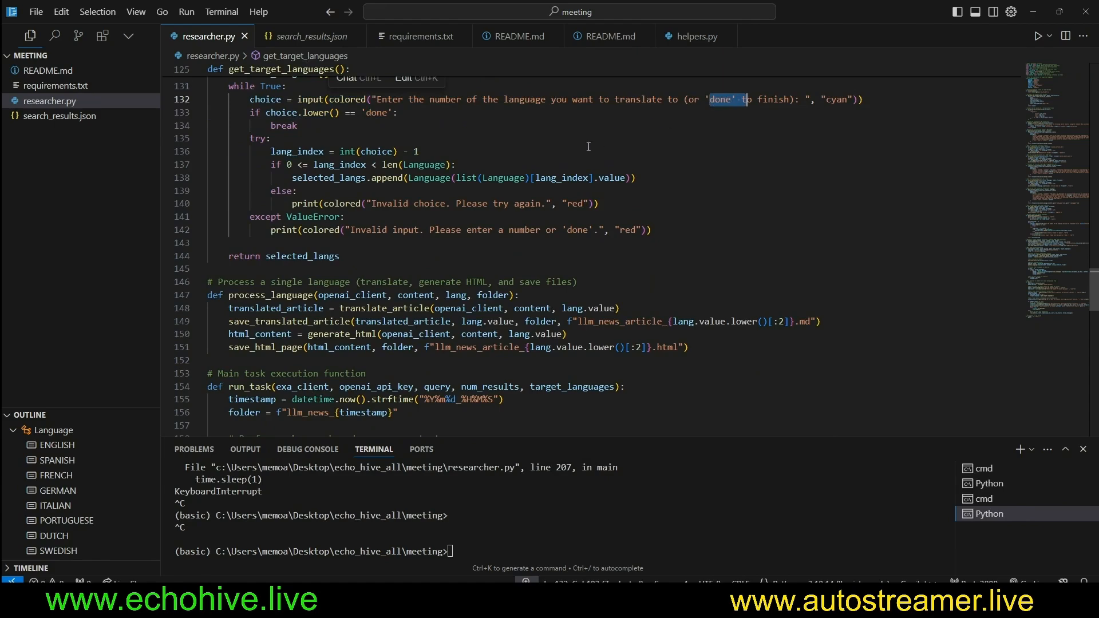
pyautogui.moveTo(418, 255)
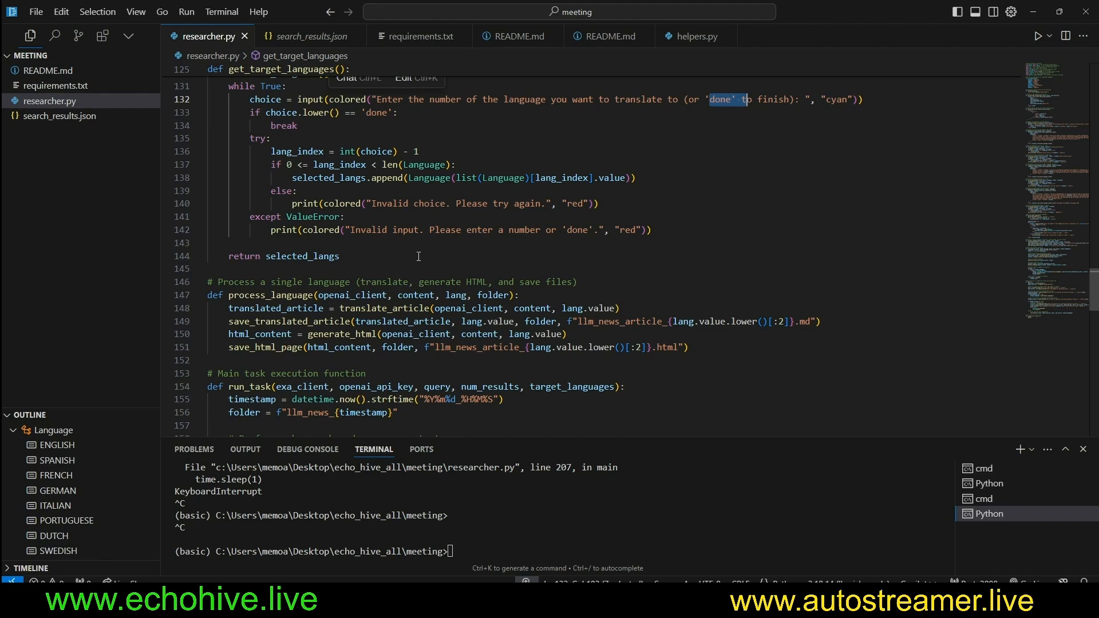
pyautogui.scroll(-3)
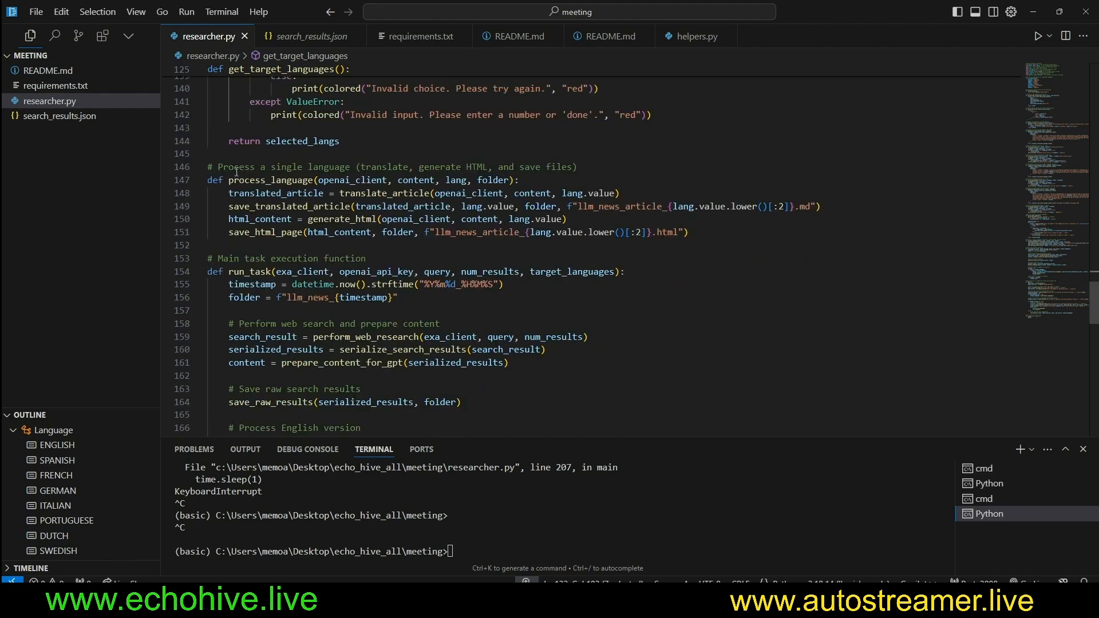
pyautogui.doubleClick(272, 180)
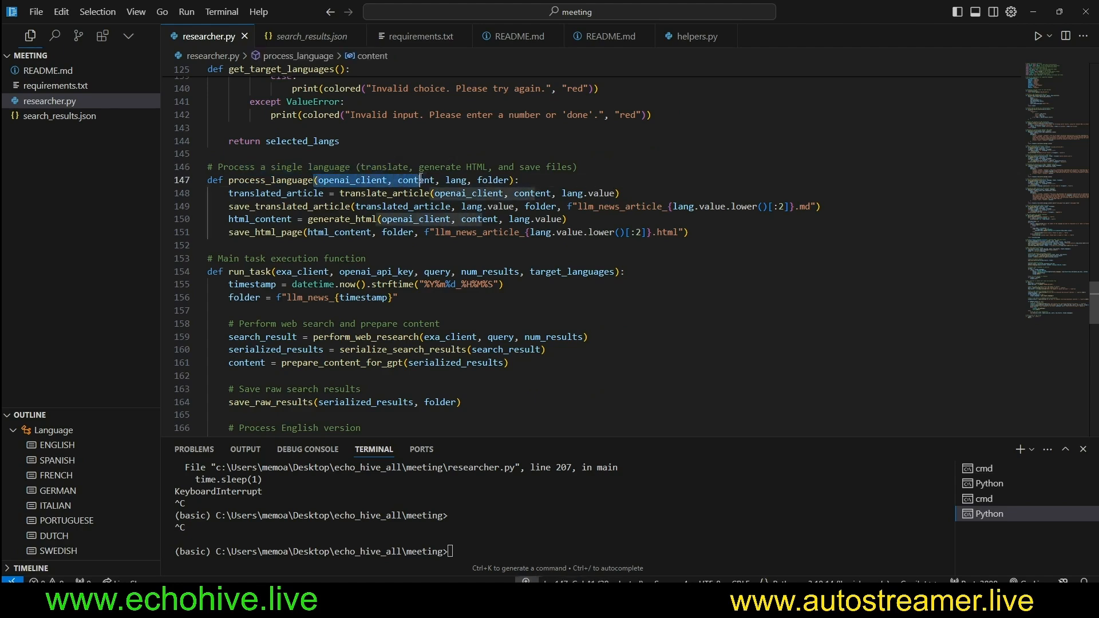
pyautogui.doubleClick(414, 180)
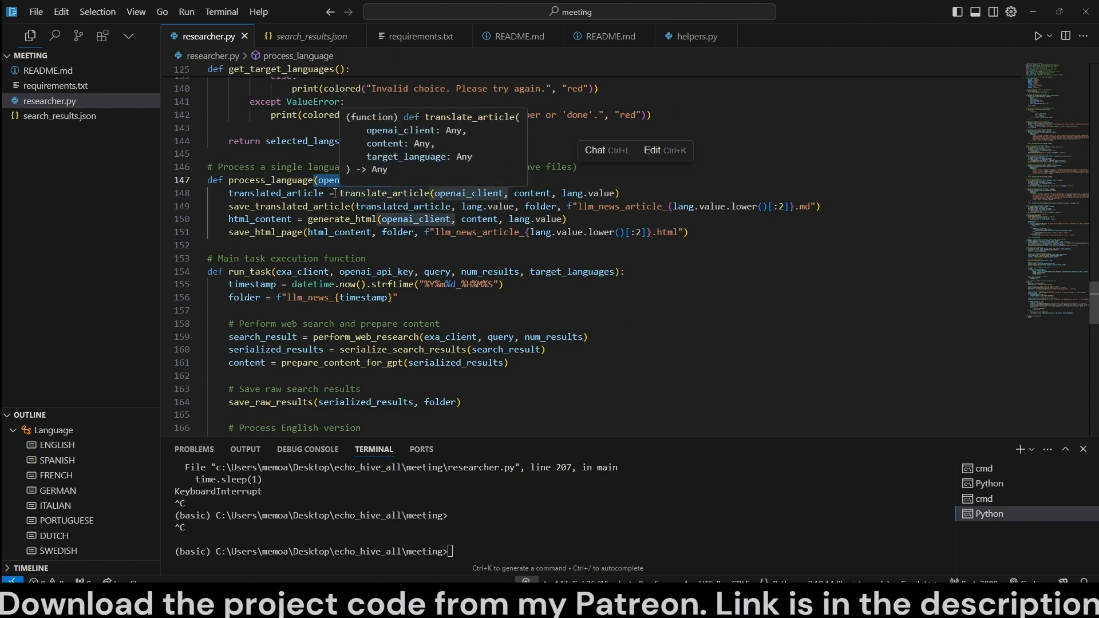
pyautogui.doubleClick(383, 193)
pyautogui.write('research')
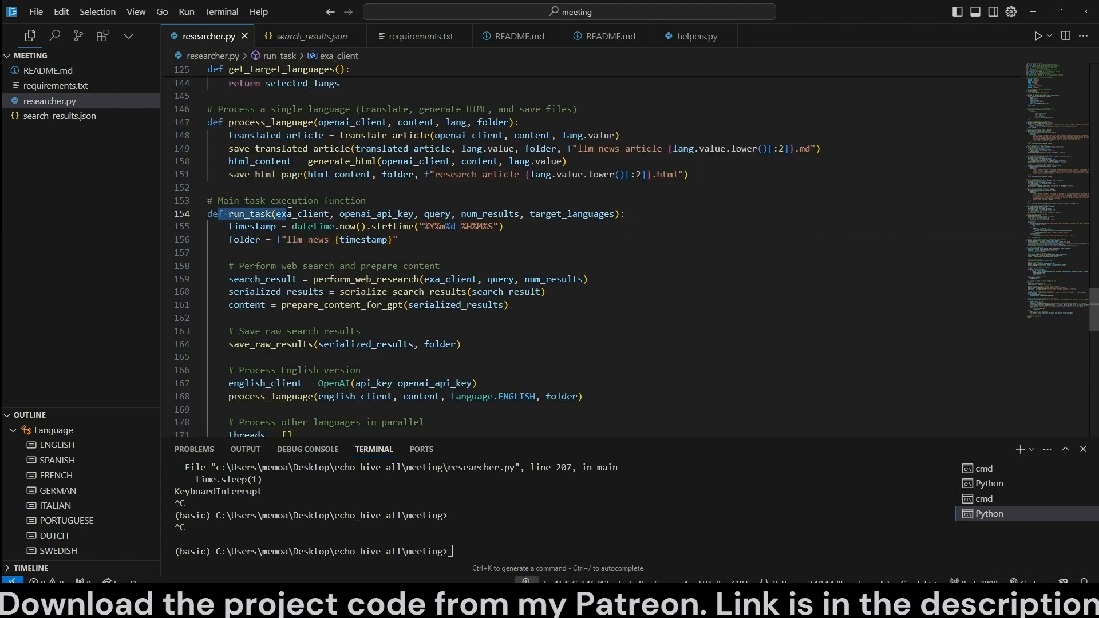
# Switch from Cursor to the browser showing the echohive AI Academy video gallery.
pyautogui.scroll(-3)
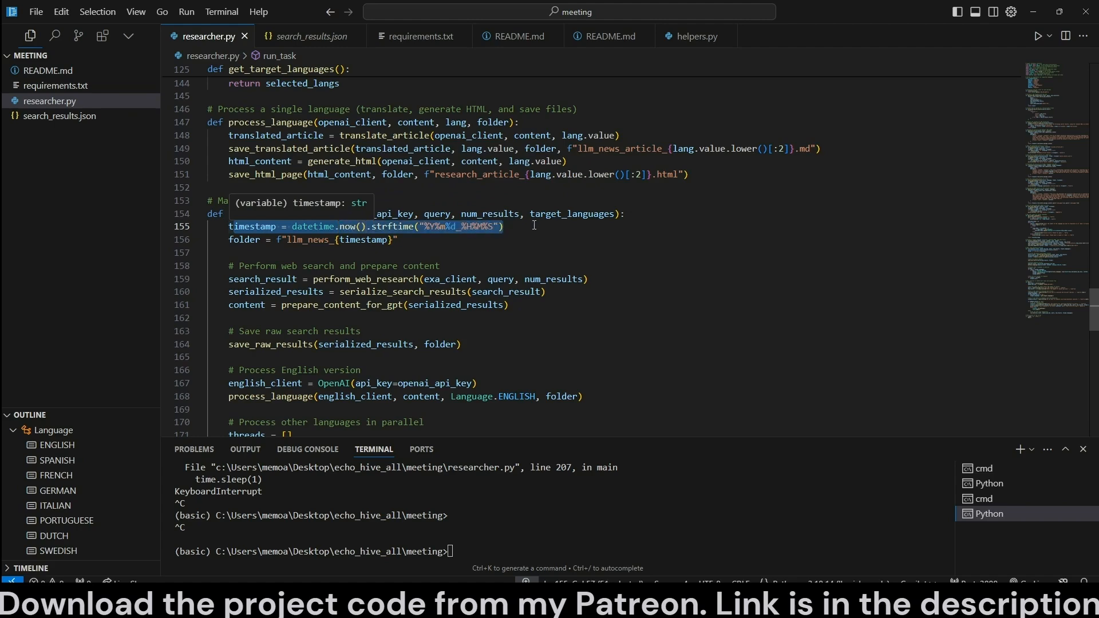
pyautogui.click(516, 35)
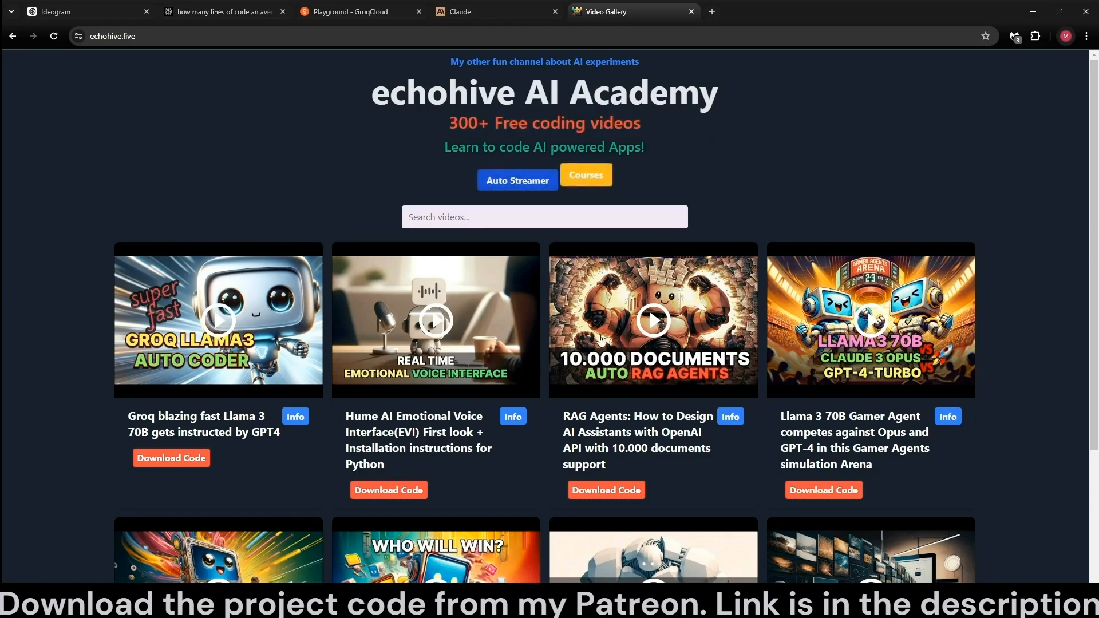
# Show the courses overview (1000x Dev MasterClass, Streamlit, FastAPI) and dismiss it.
pyautogui.click(585, 174)
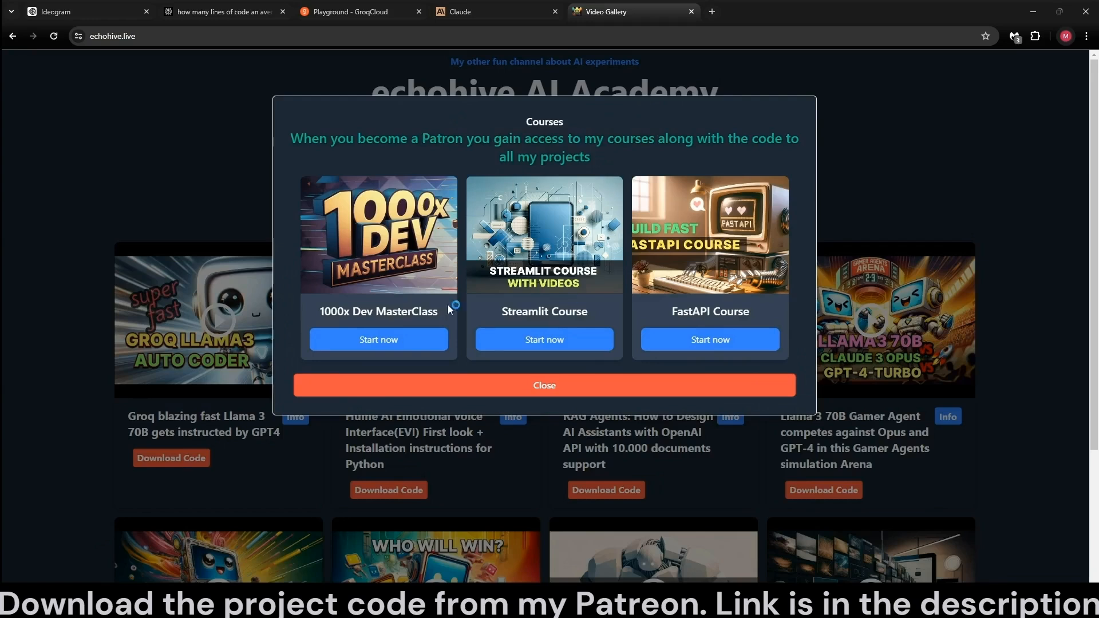
pyautogui.moveTo(286, 328)
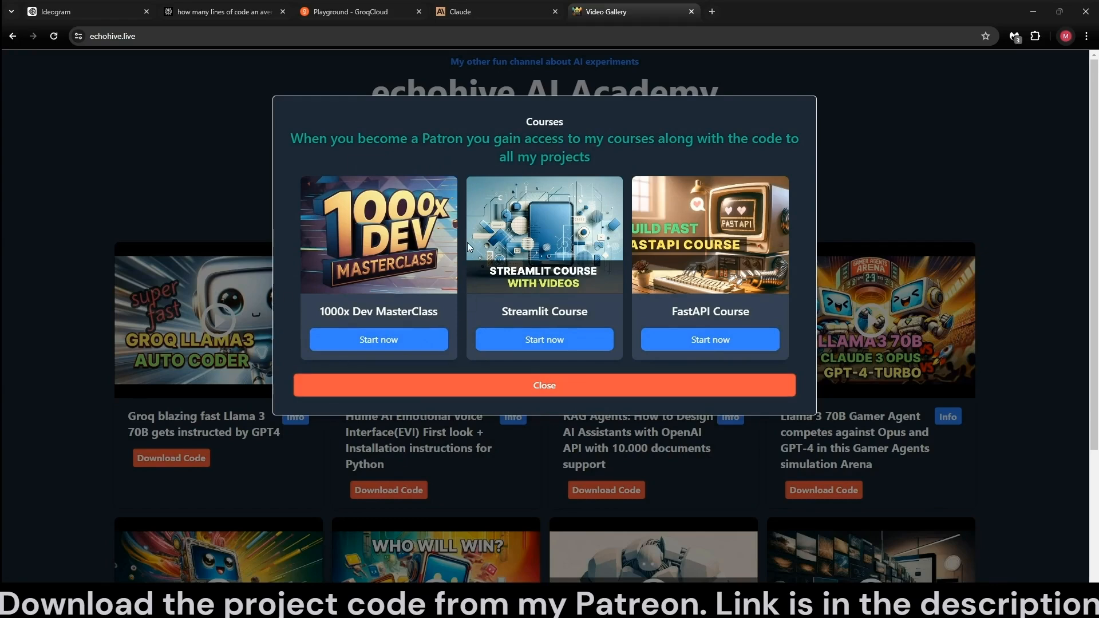
pyautogui.moveTo(444, 398)
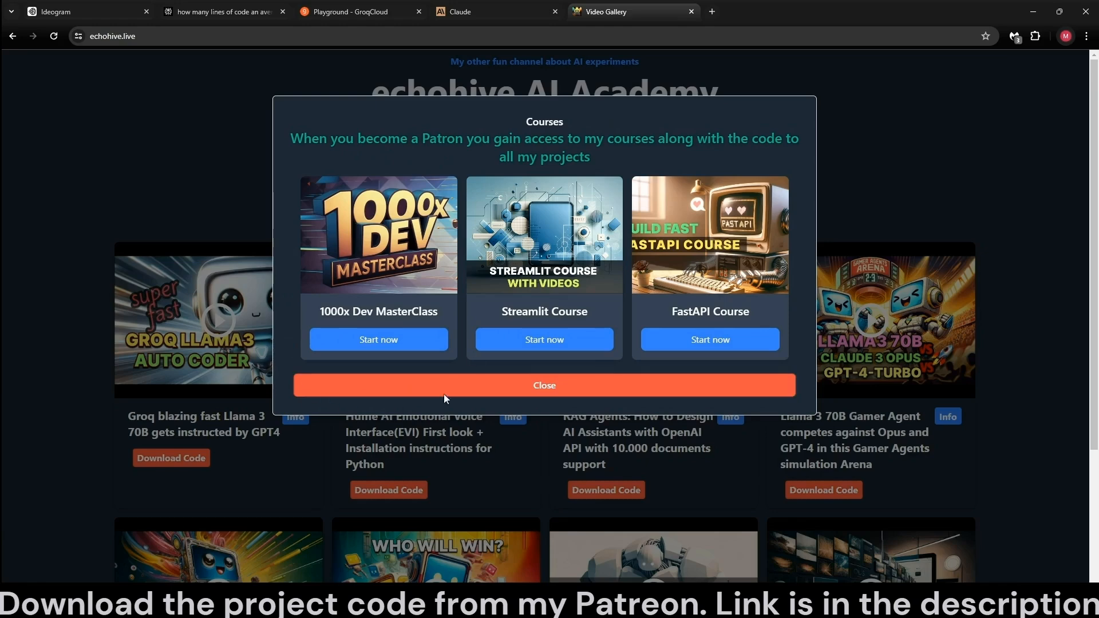
pyautogui.moveTo(626, 365)
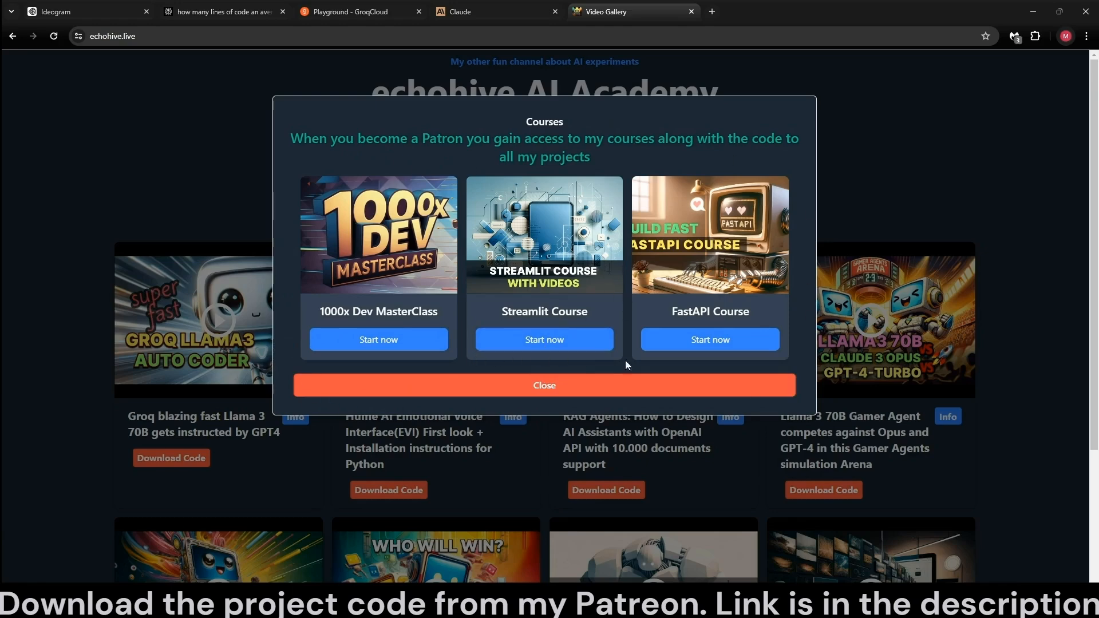
pyautogui.click(543, 385)
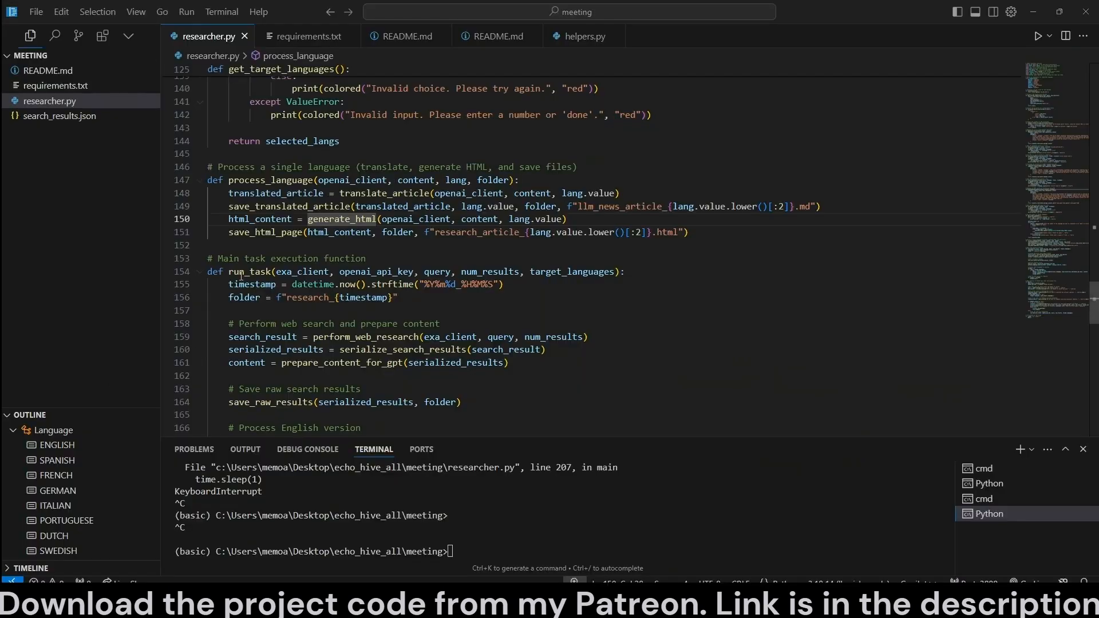
pyautogui.doubleClick(248, 272)
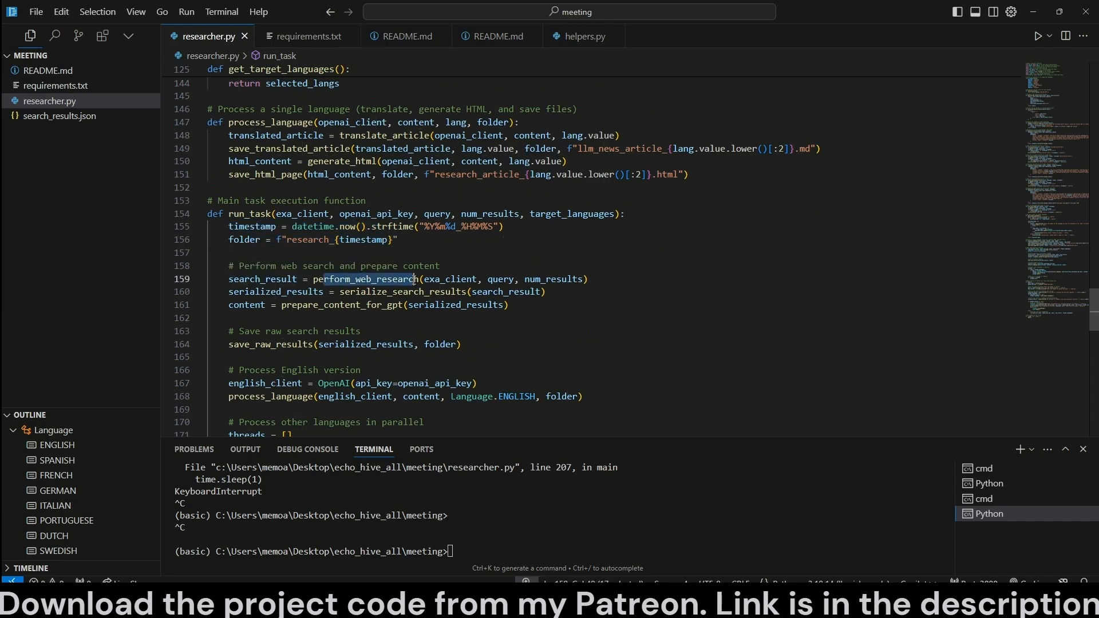
pyautogui.doubleClick(363, 292)
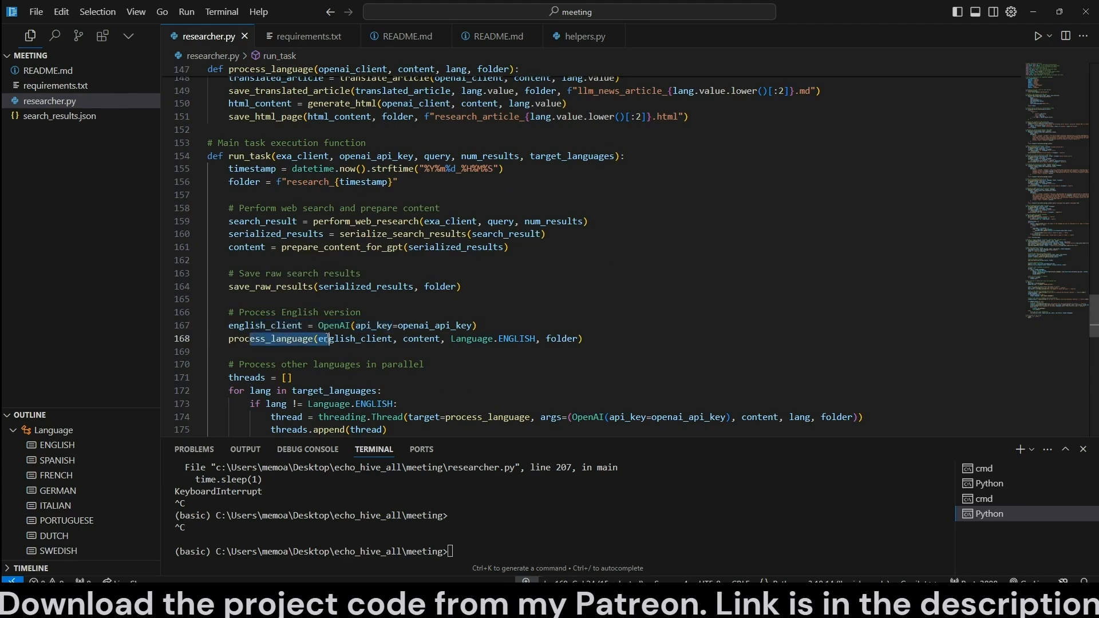
pyautogui.scroll(-3)
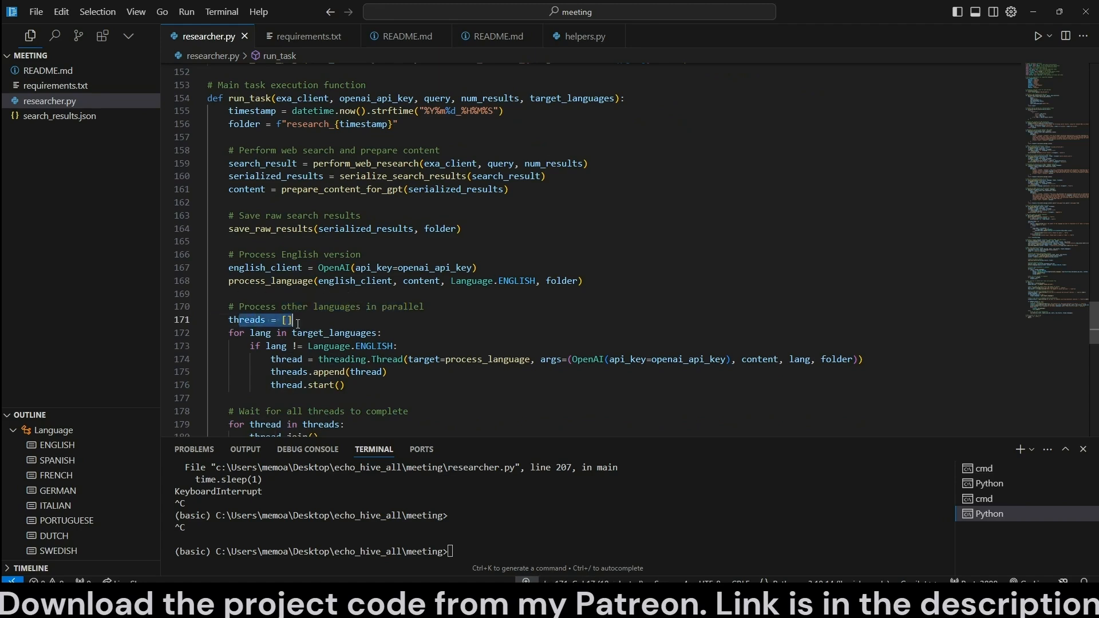
pyautogui.doubleClick(330, 333)
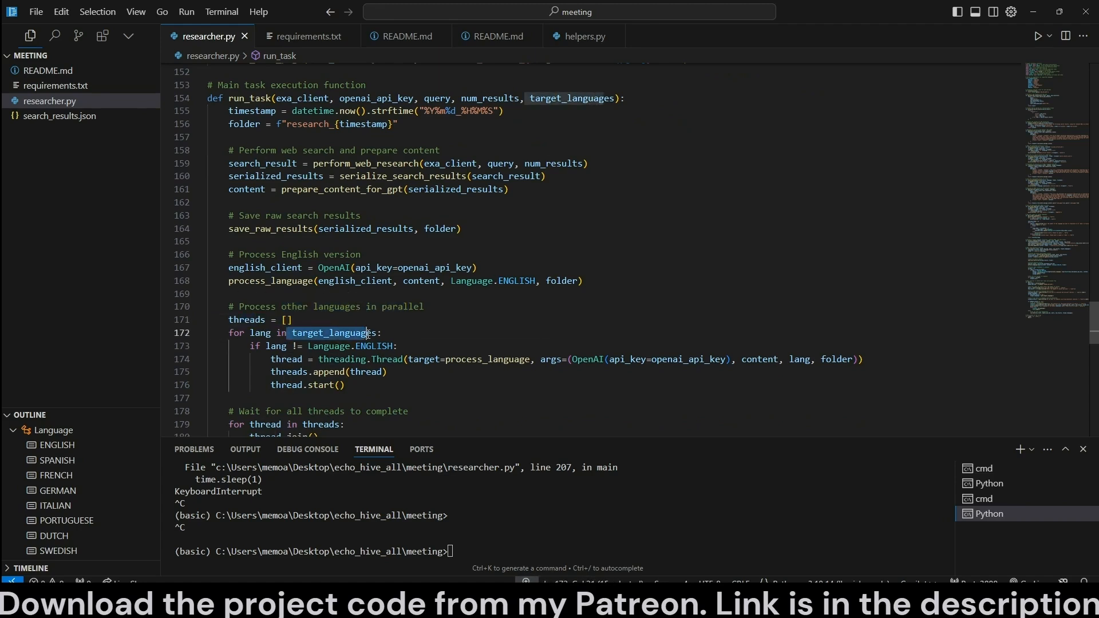
pyautogui.moveTo(326, 332)
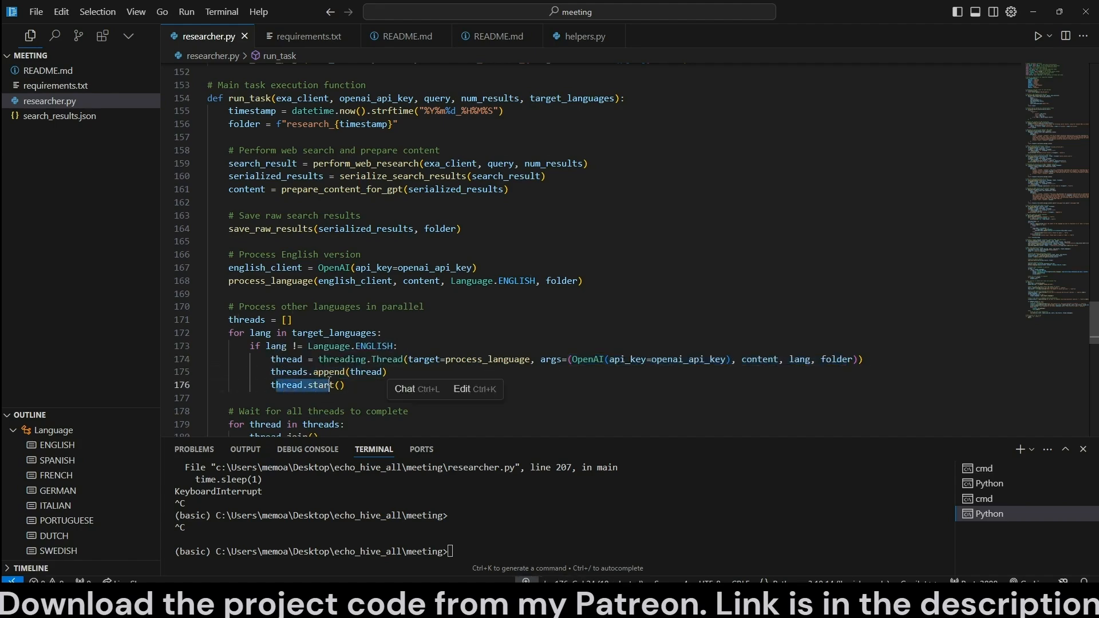
pyautogui.scroll(-3)
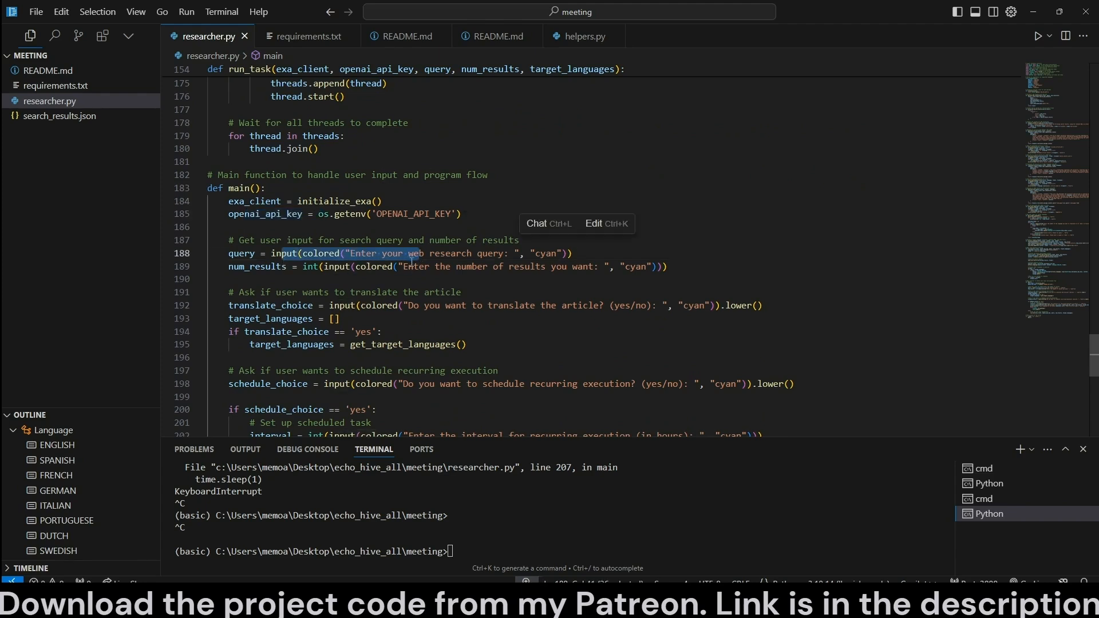
pyautogui.moveTo(257, 267)
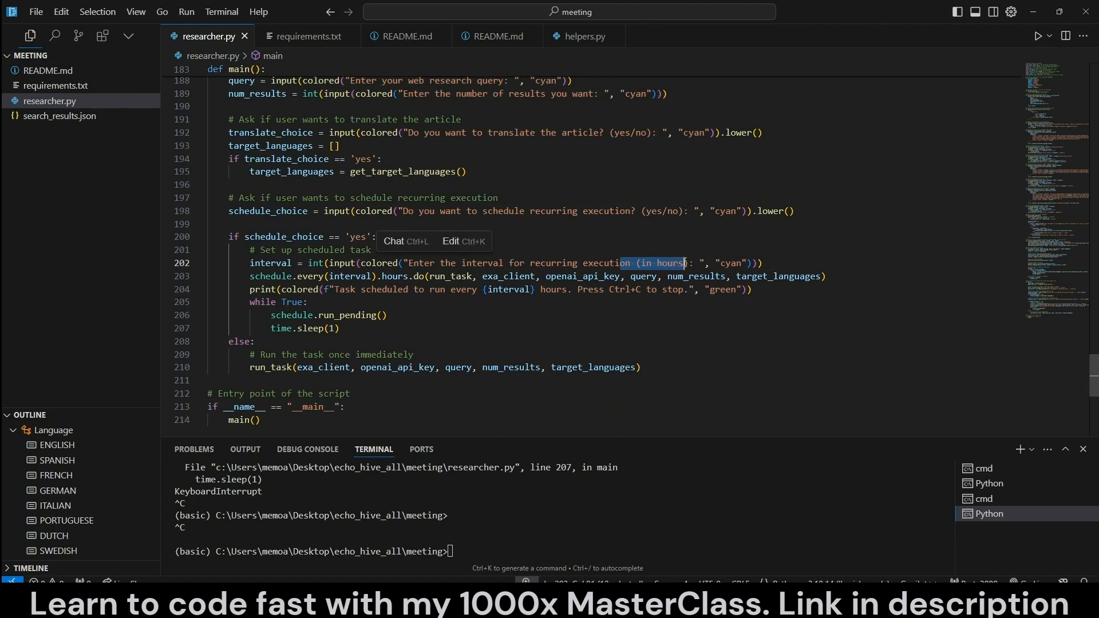
pyautogui.click(281, 276)
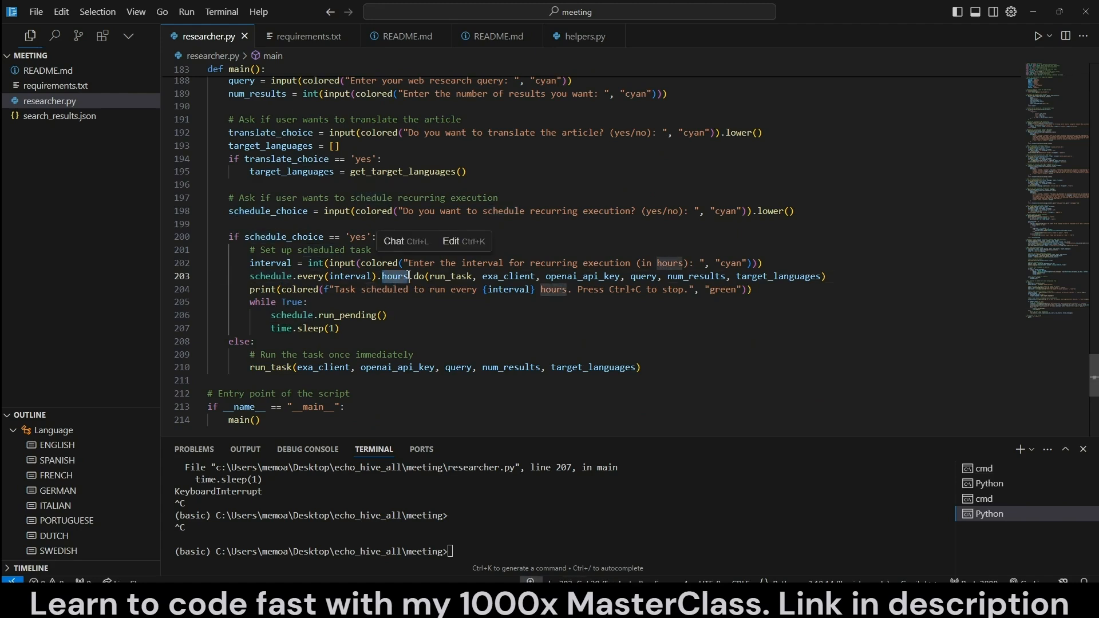
pyautogui.write('se')
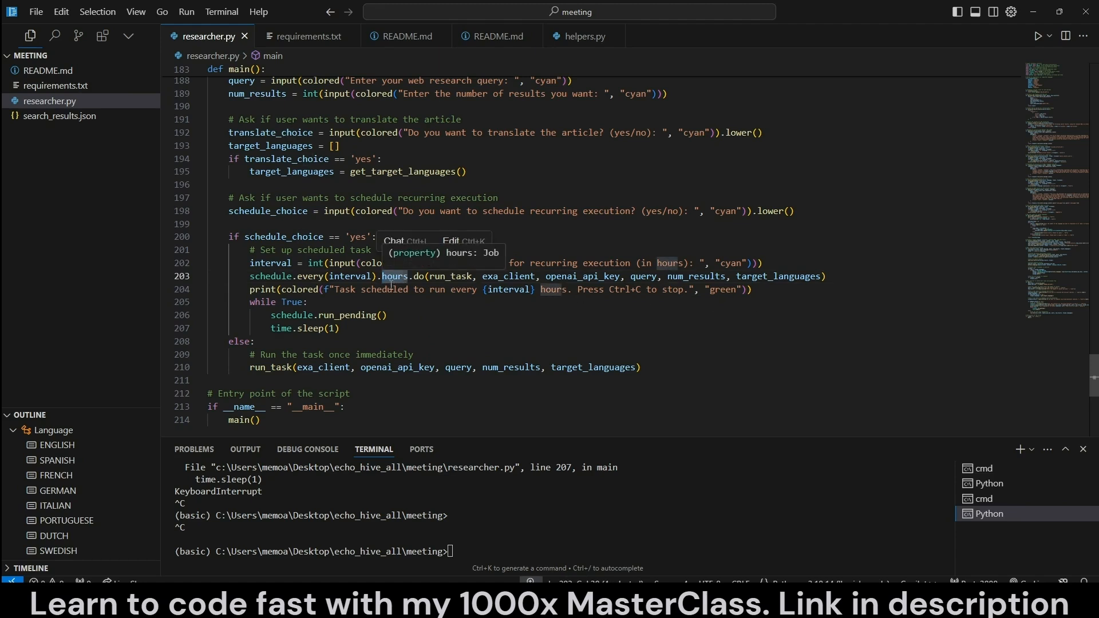
pyautogui.moveTo(372, 298)
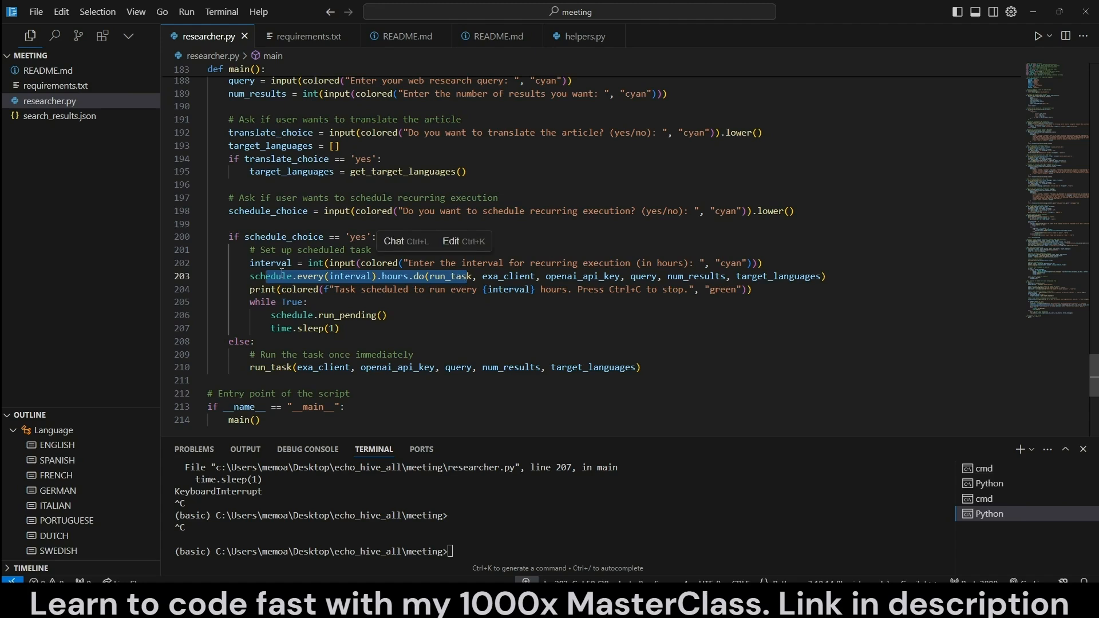
pyautogui.moveTo(264, 275); pyautogui.dragTo(525, 276)
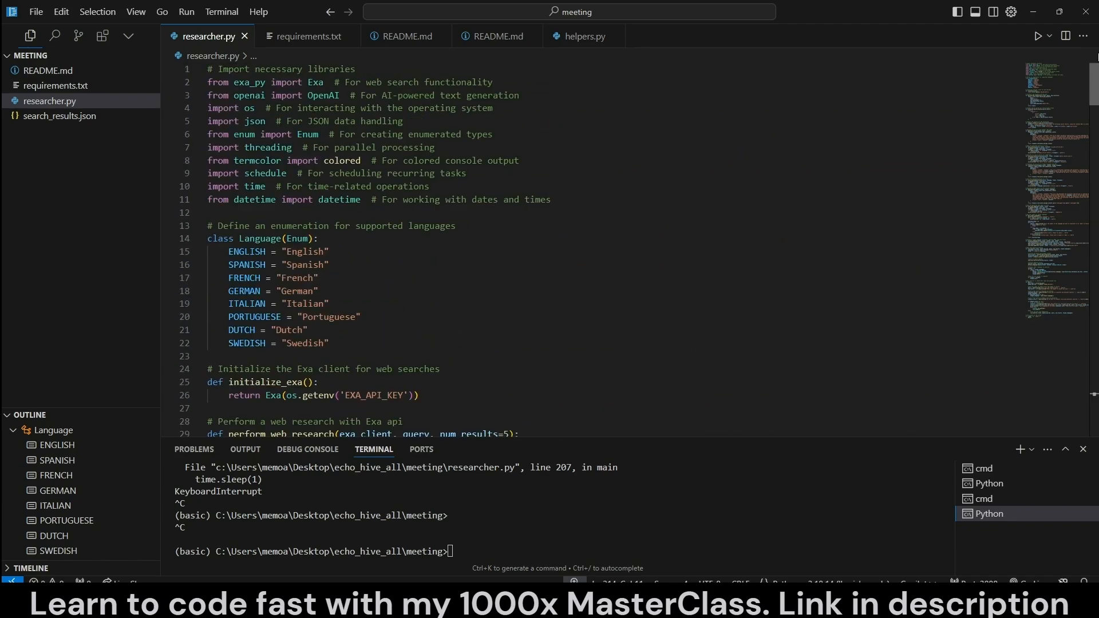
pyautogui.moveTo(531, 321)
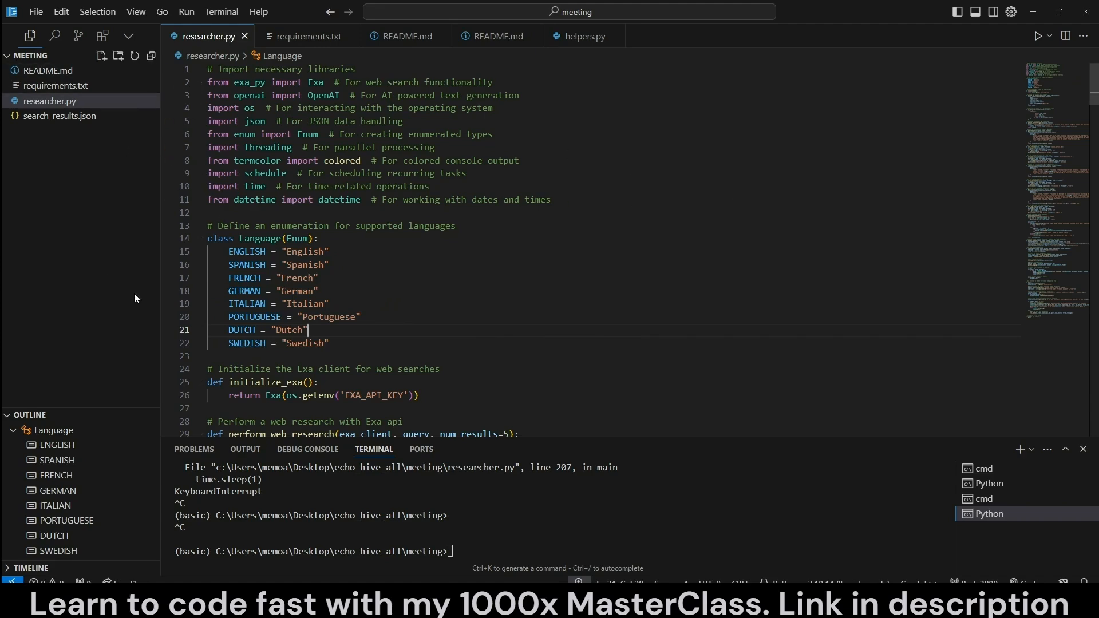
pyautogui.moveTo(53, 270)
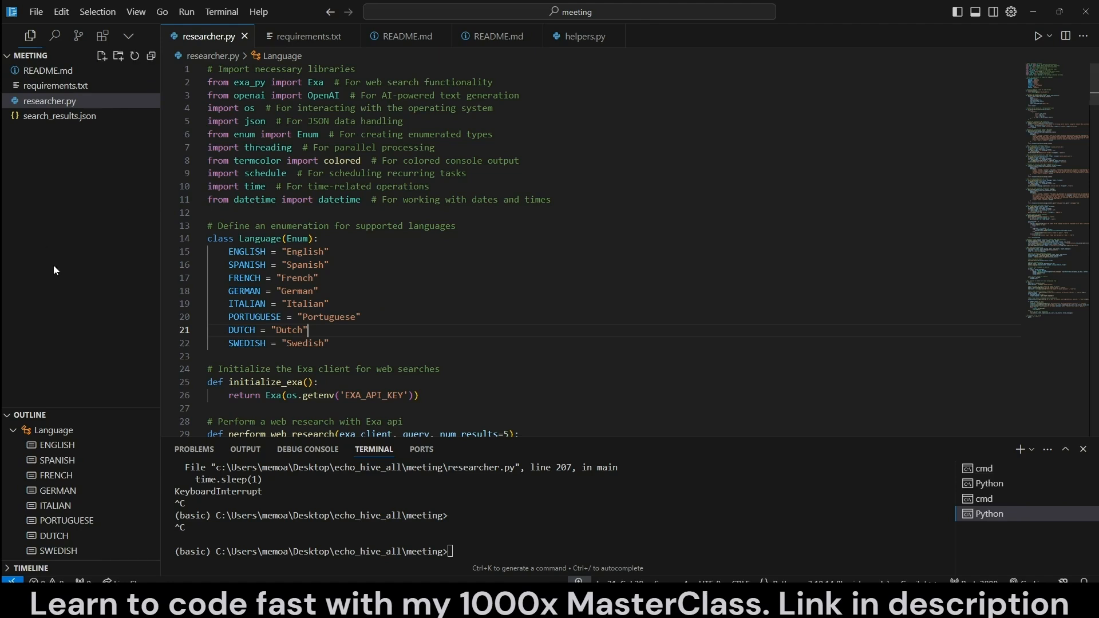
pyautogui.moveTo(47, 70)
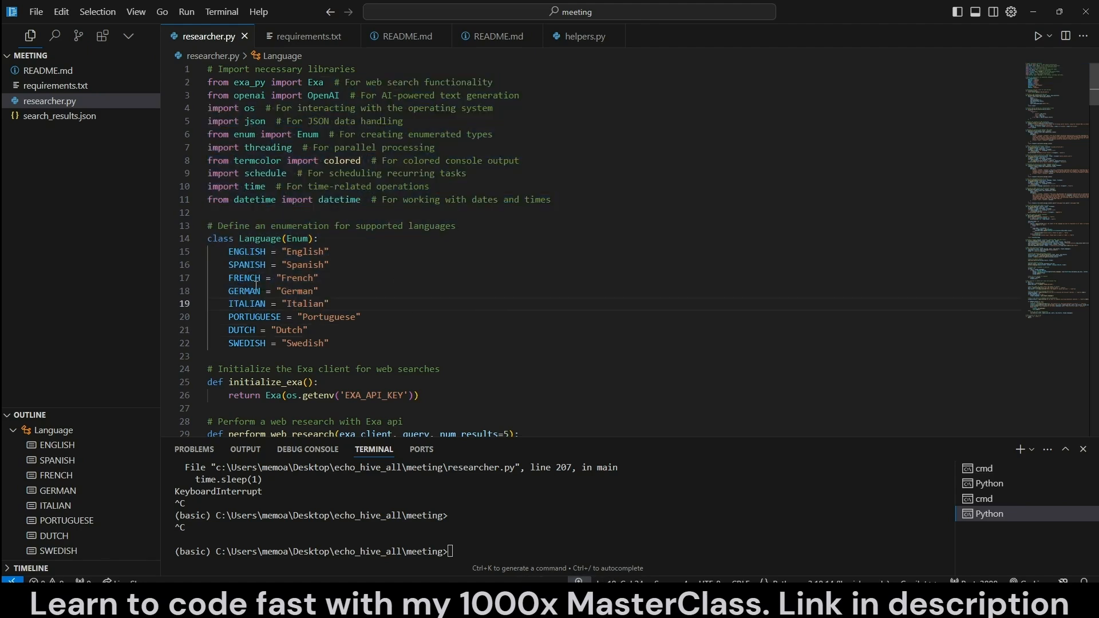
pyautogui.moveTo(332, 249)
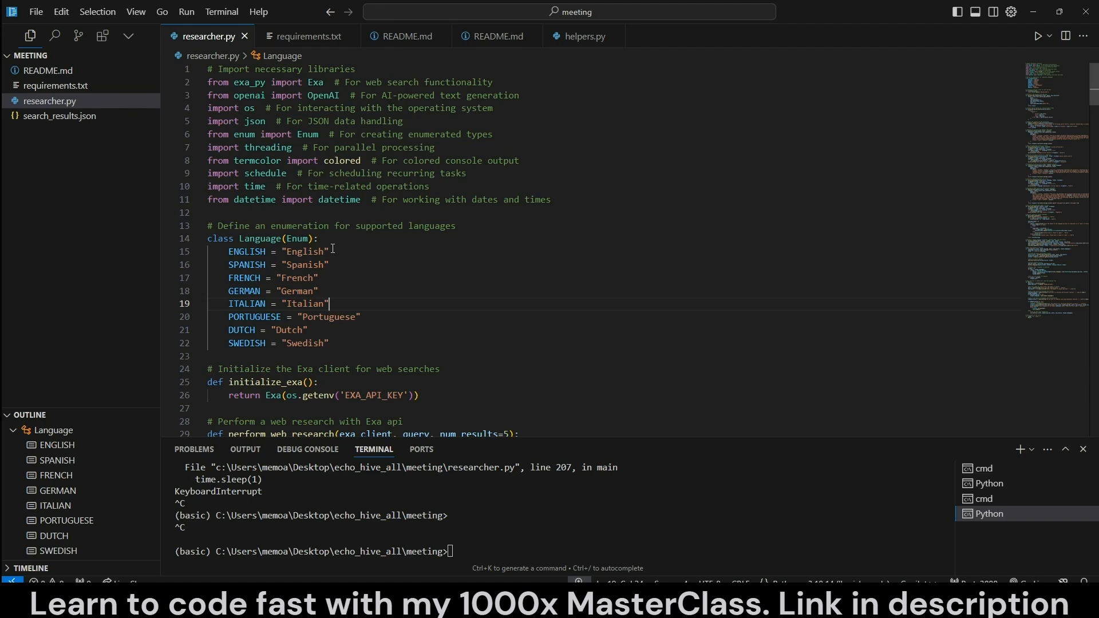
pyautogui.moveTo(407, 279)
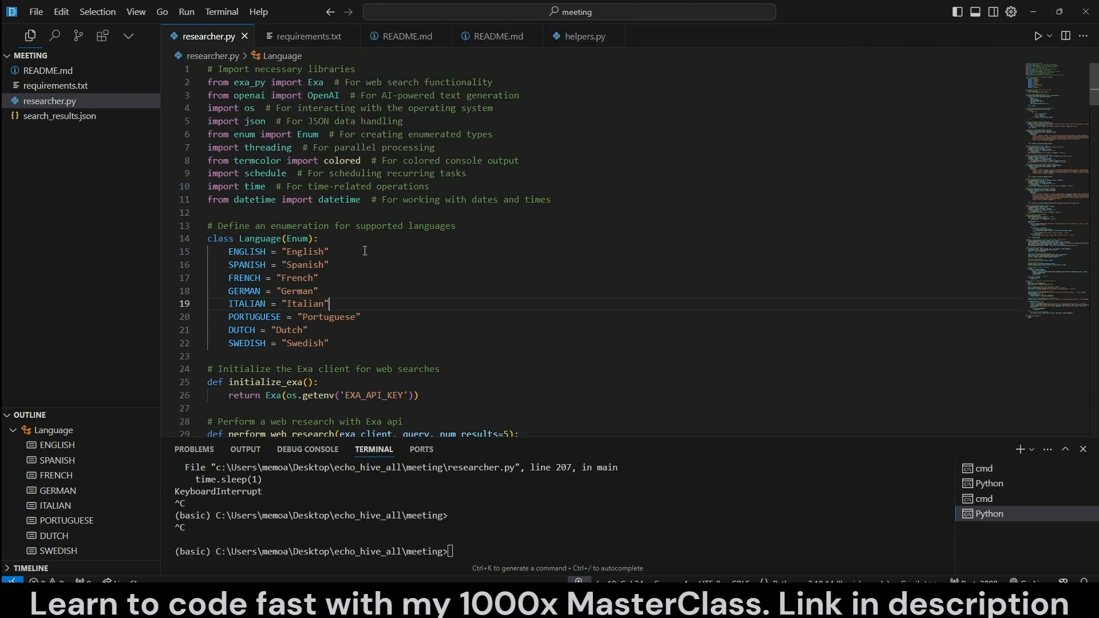
pyautogui.moveTo(364, 250); pyautogui.dragTo(379, 317)
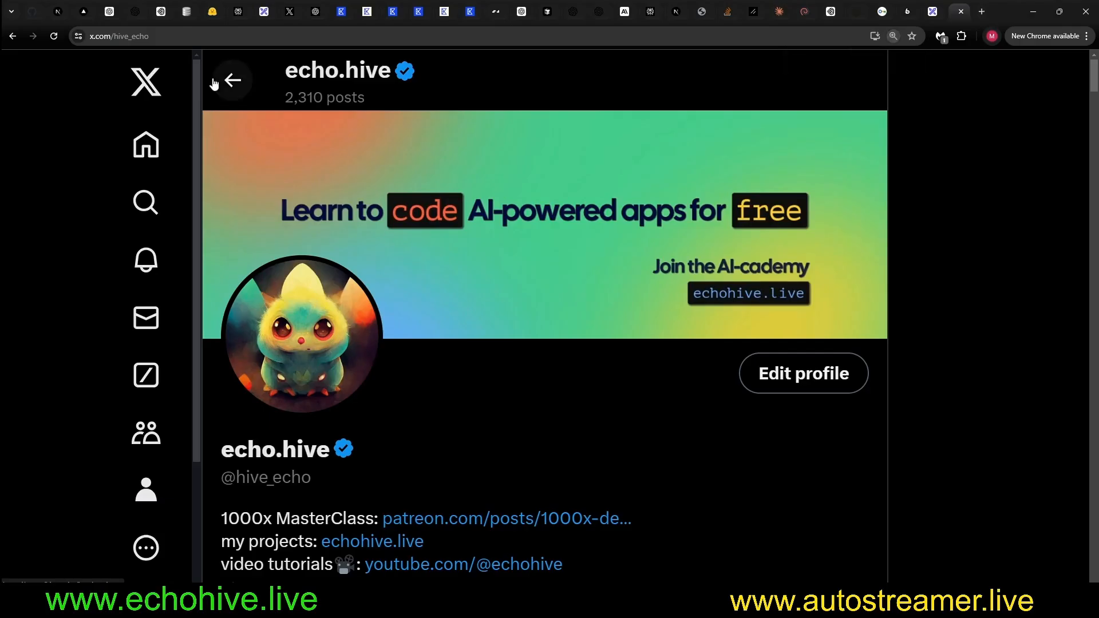
# Scroll the echo.hive X profile past the pinned post, selecting the profile handle.
pyautogui.scroll(-3)
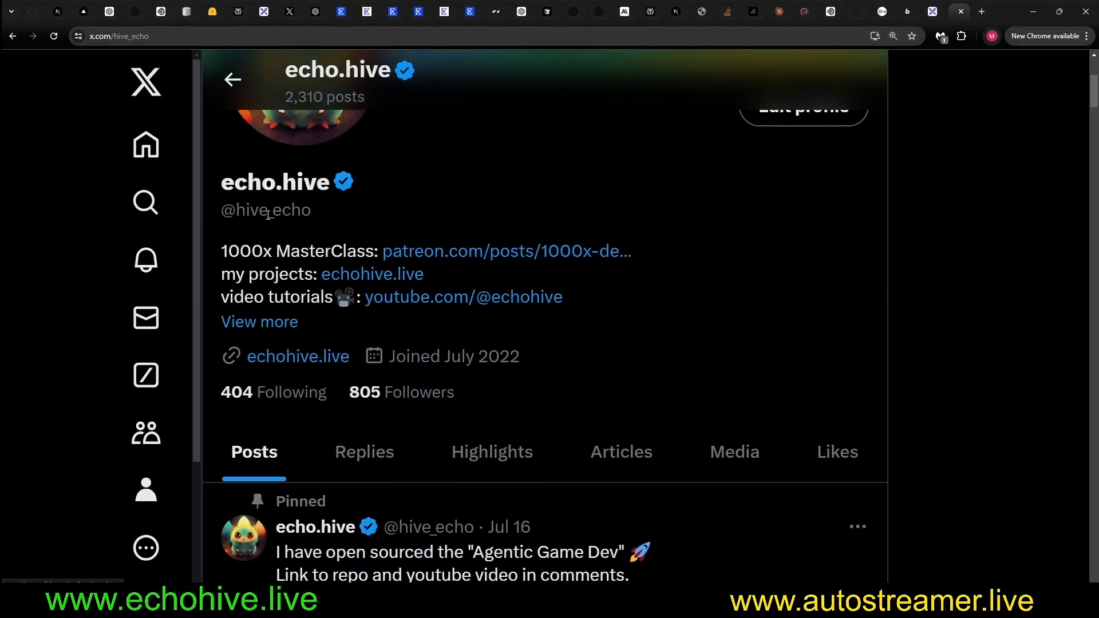
pyautogui.doubleClick(266, 209)
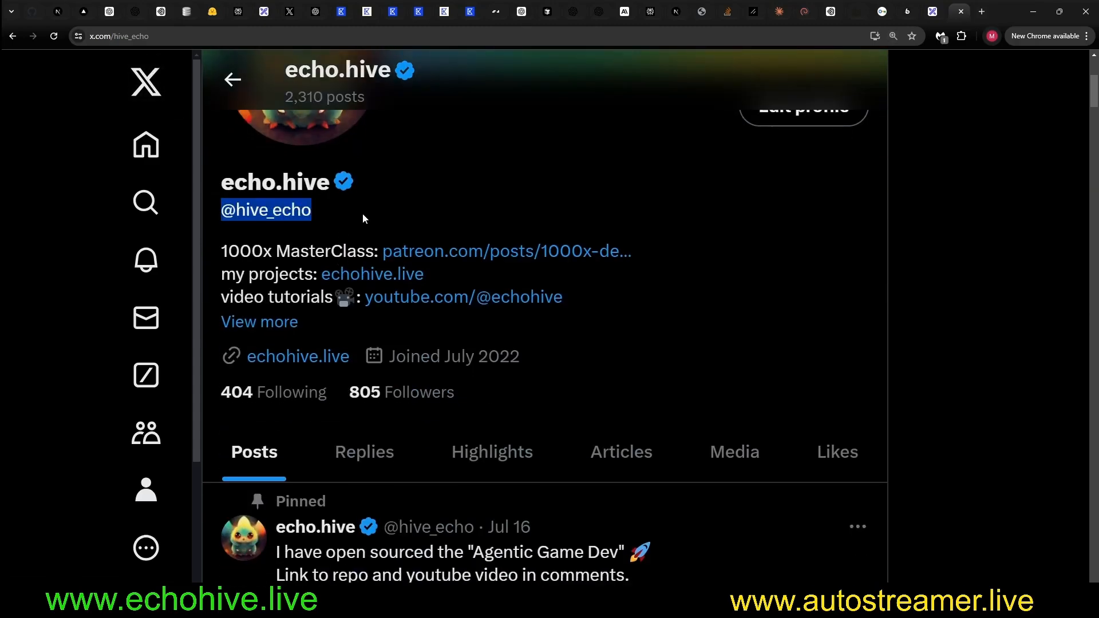
pyautogui.scroll(-3)
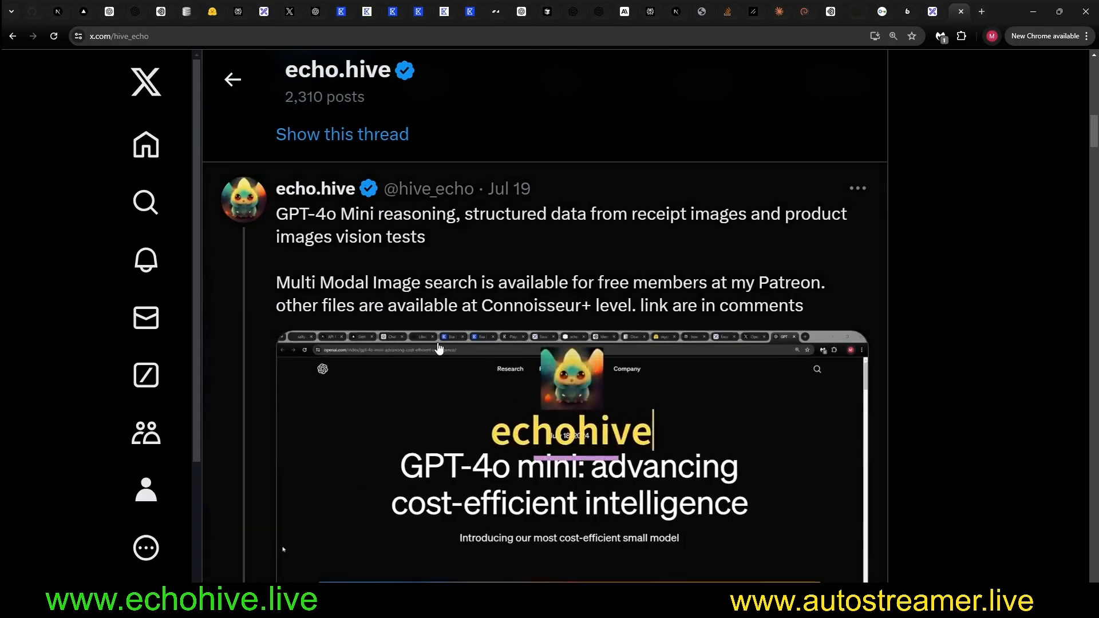